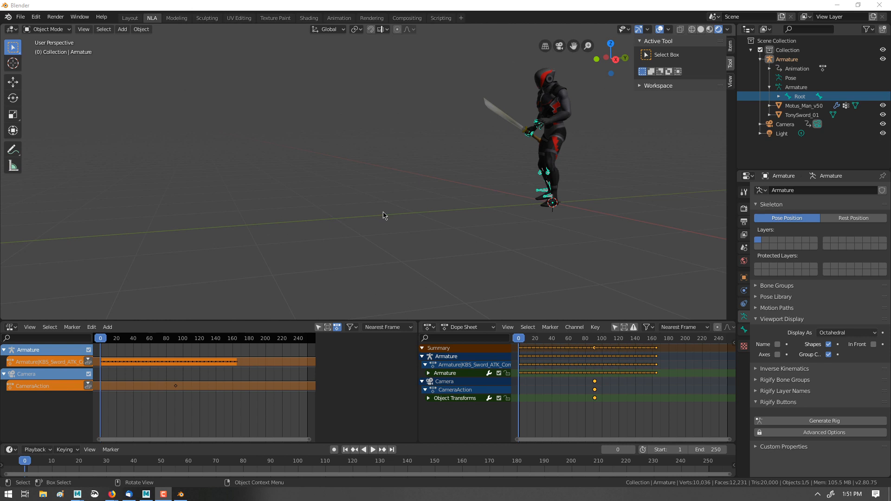
mouse_move(422, 197)
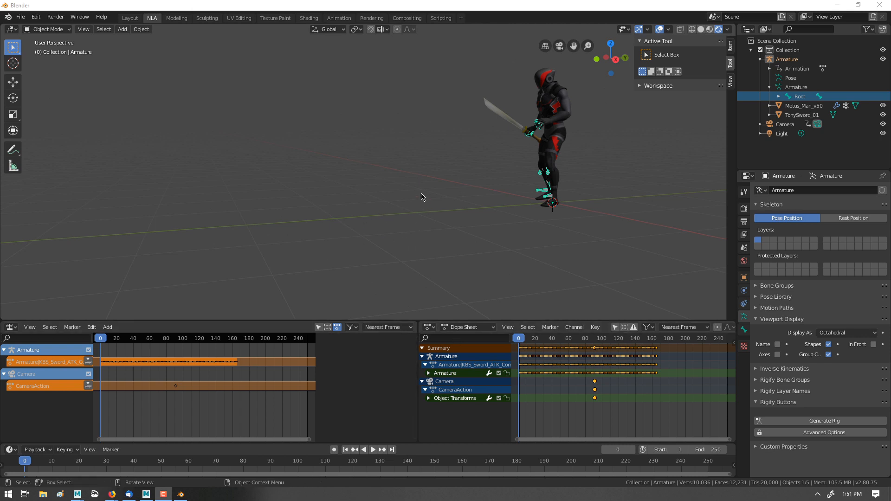
mouse_move(554, 178)
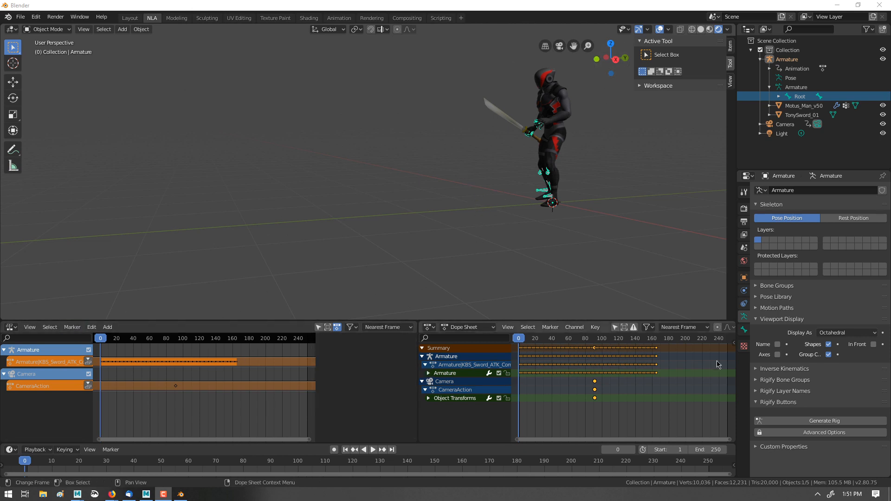
mouse_move(463, 326)
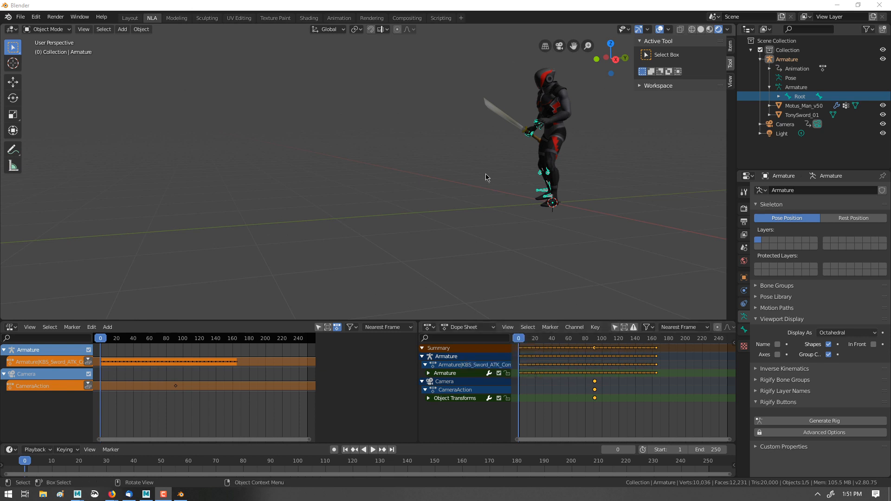
mouse_move(352, 255)
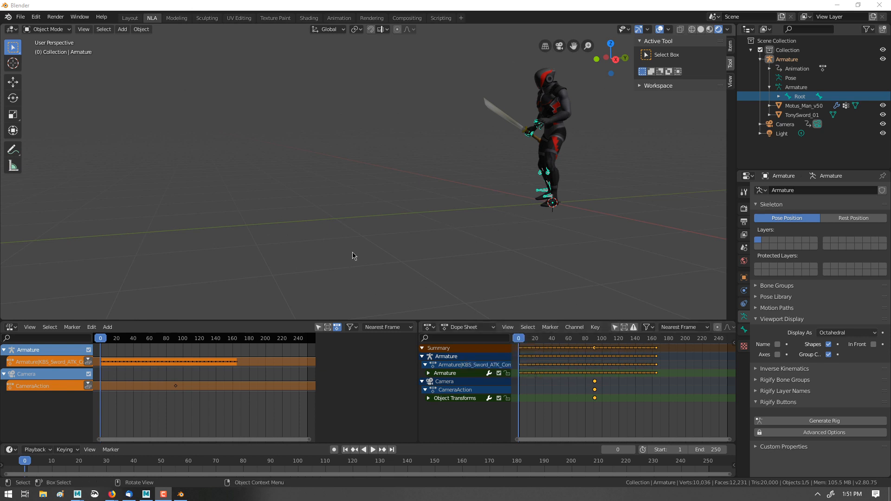
mouse_move(398, 191)
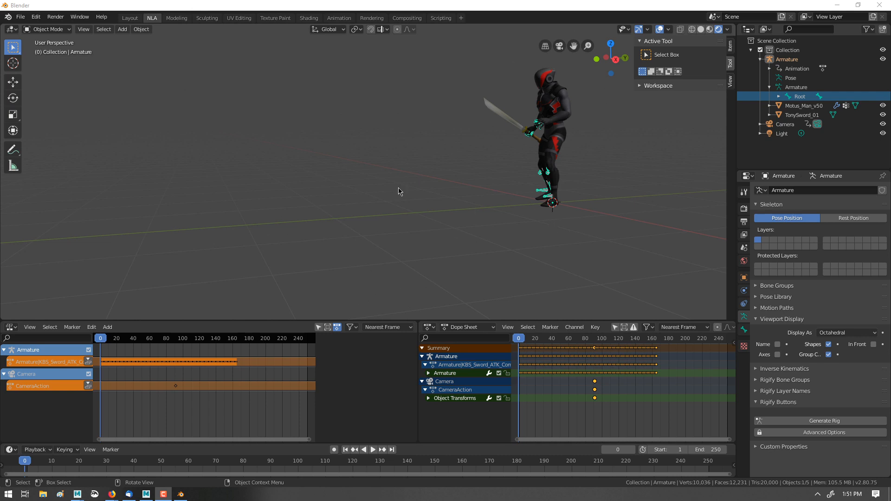
mouse_move(302, 270)
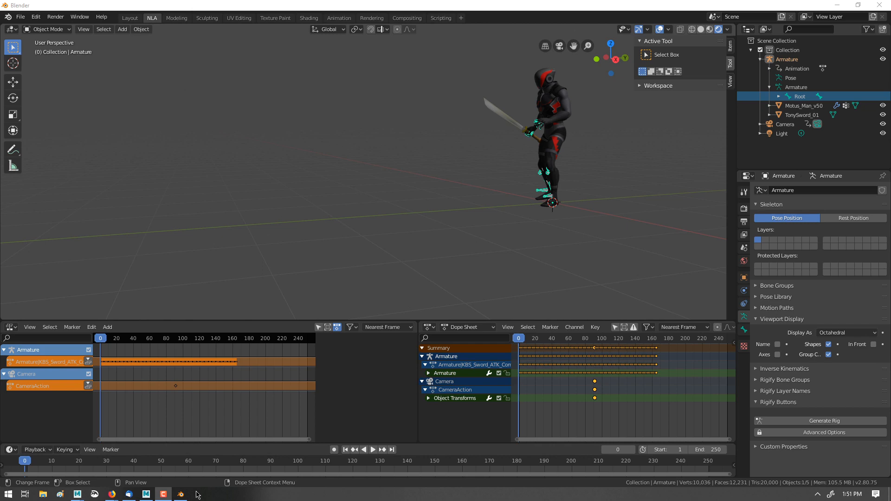
mouse_move(231, 464)
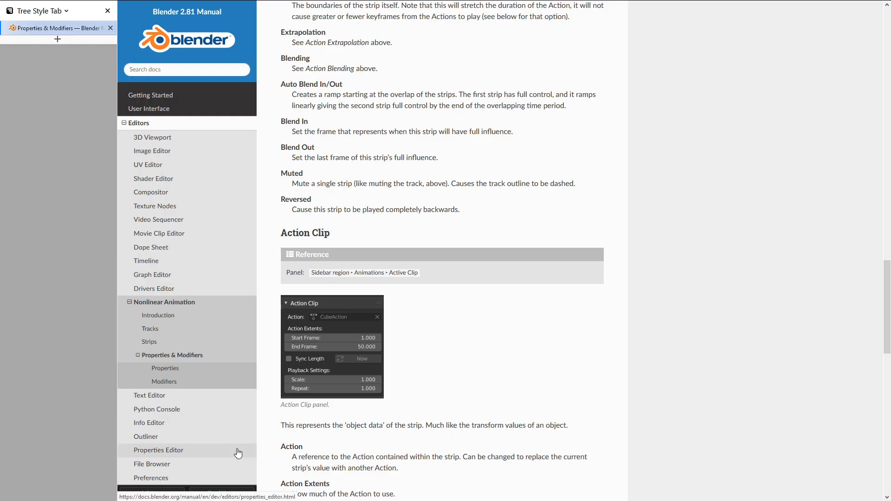
Step: Scroll the NLA Properties & Modifiers manual page down to the Evaluation and Modifiers sections
scroll("up", 3)
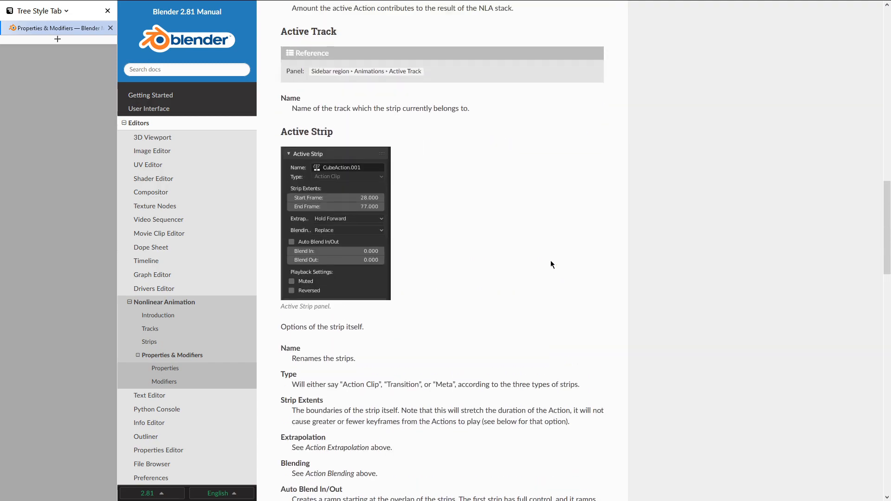
scroll("up", 3)
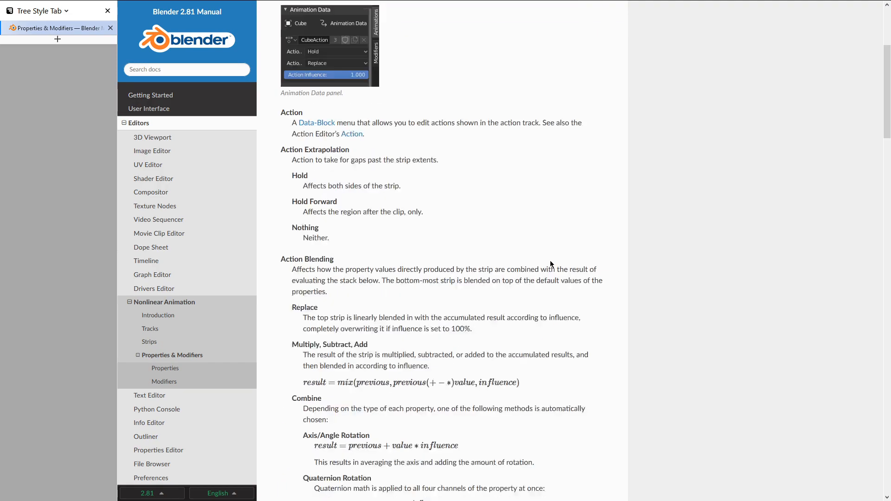
scroll("down", 3)
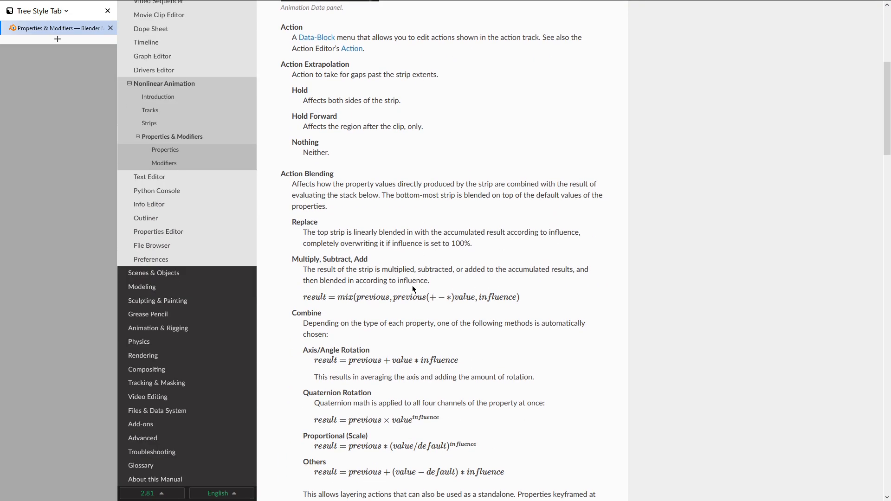
scroll("down", 3)
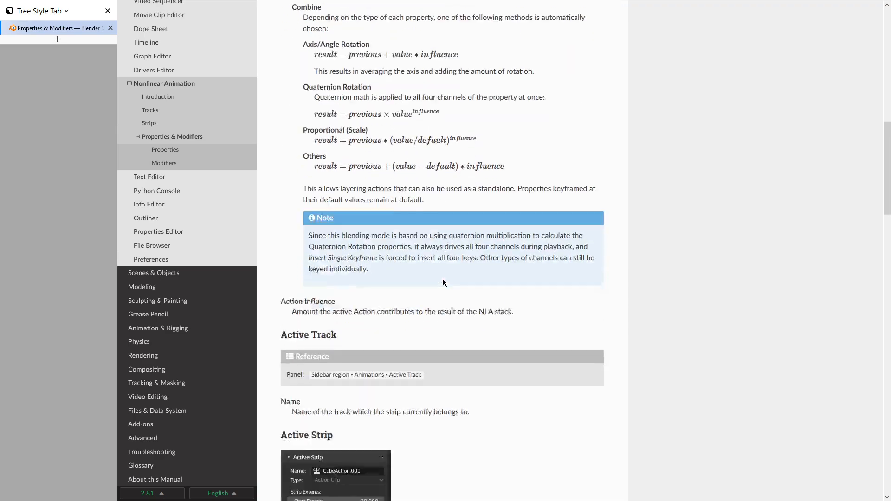
scroll("down", 3)
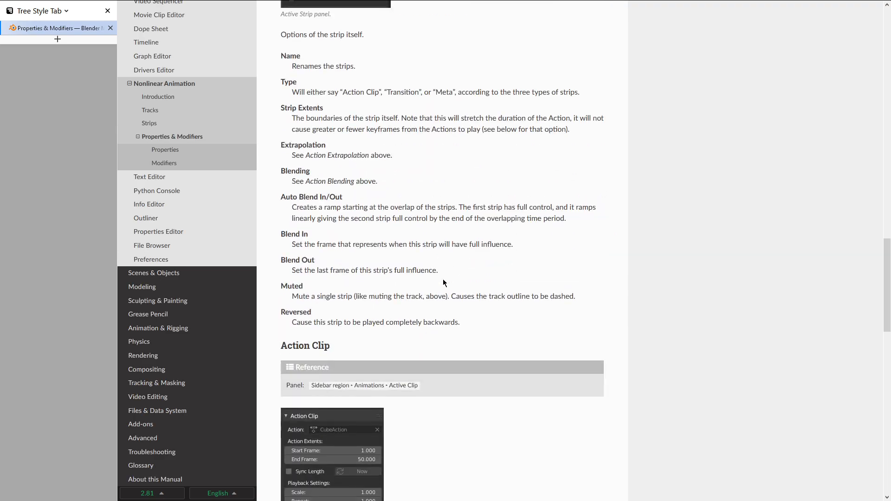
scroll("down", 3)
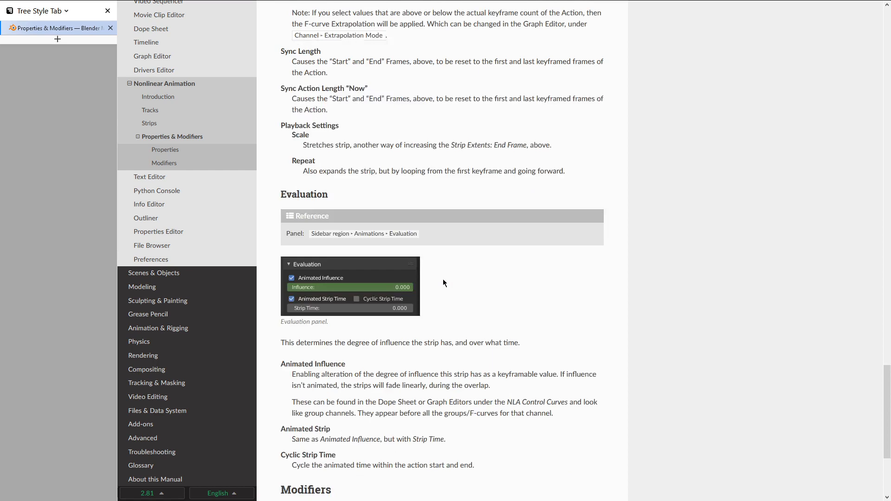
scroll("down", 3)
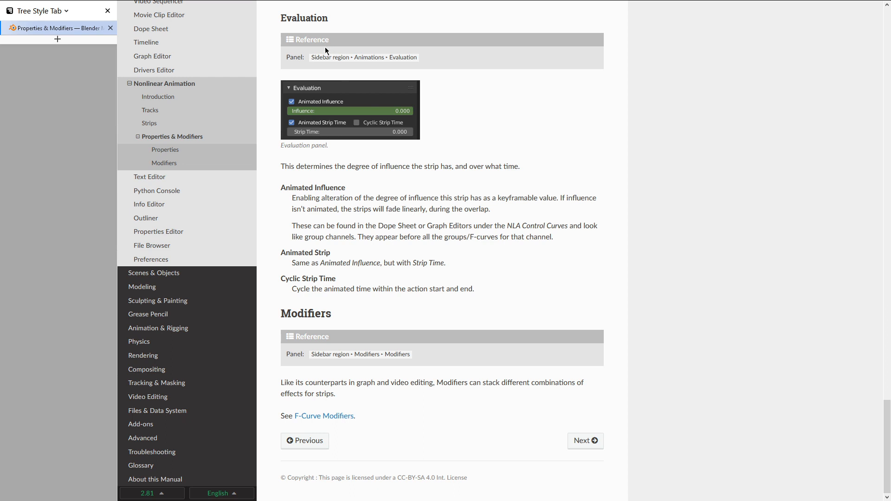
mouse_move(373, 118)
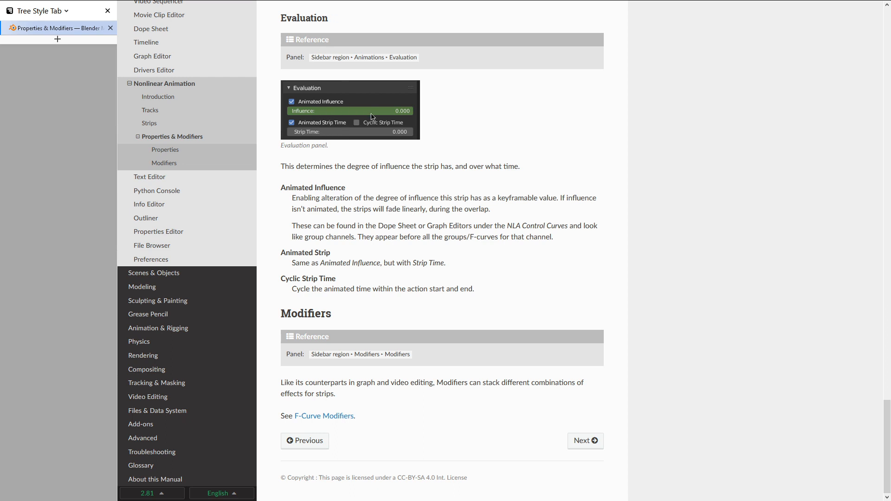
mouse_move(311, 155)
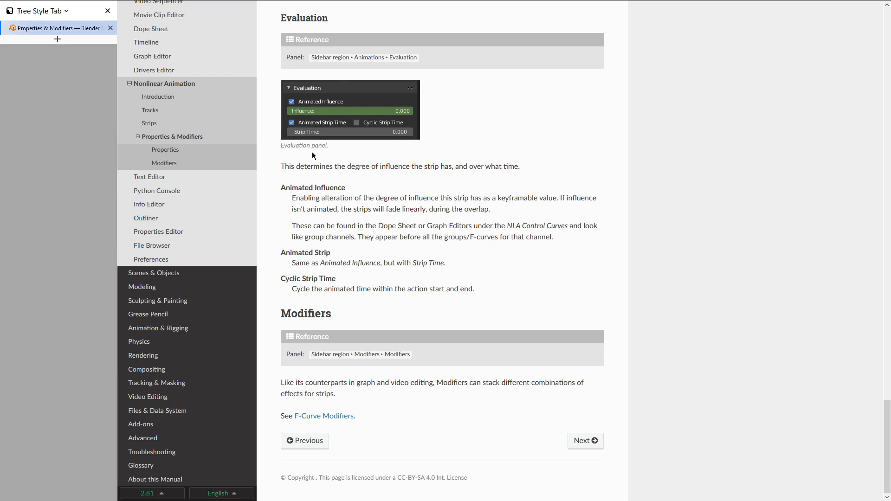
mouse_move(333, 135)
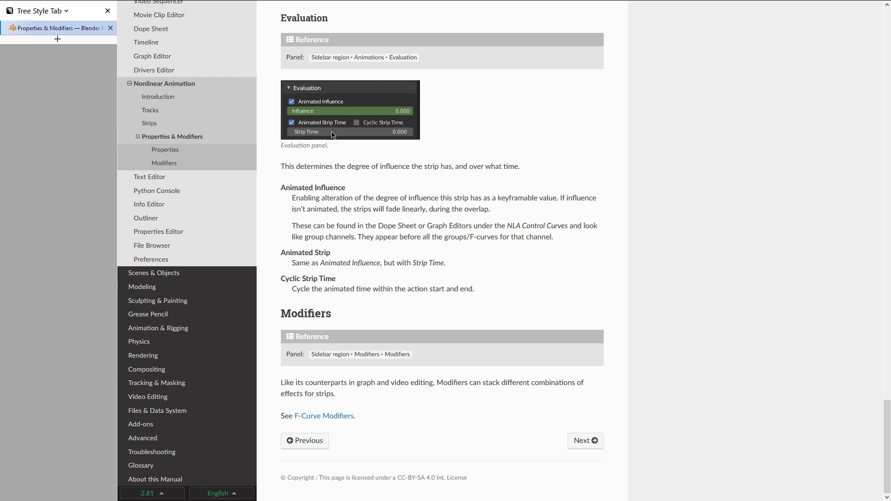
mouse_move(380, 161)
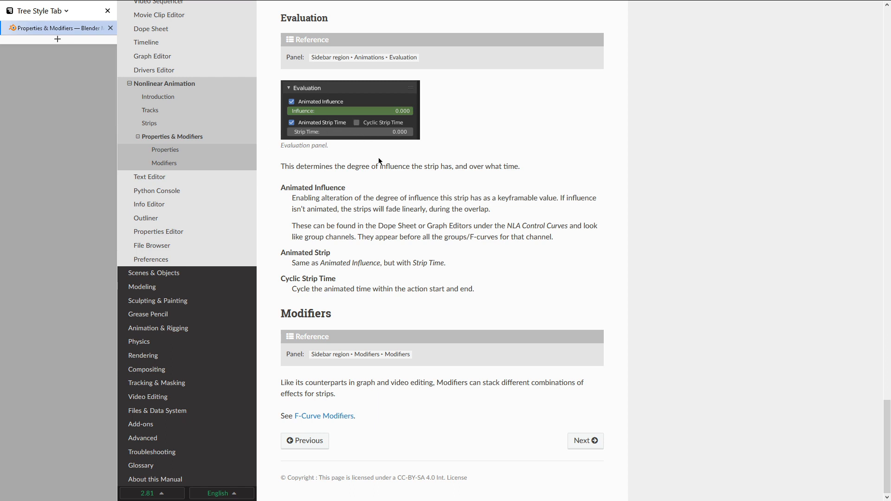
mouse_move(348, 127)
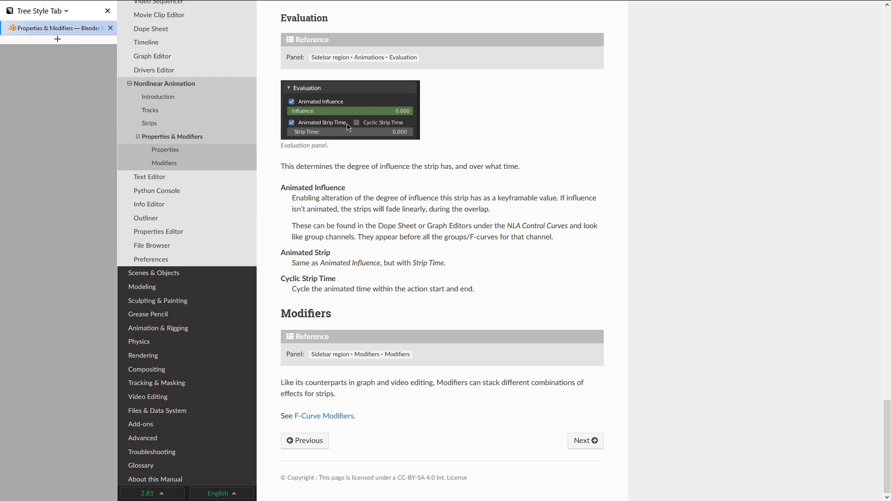
mouse_move(368, 225)
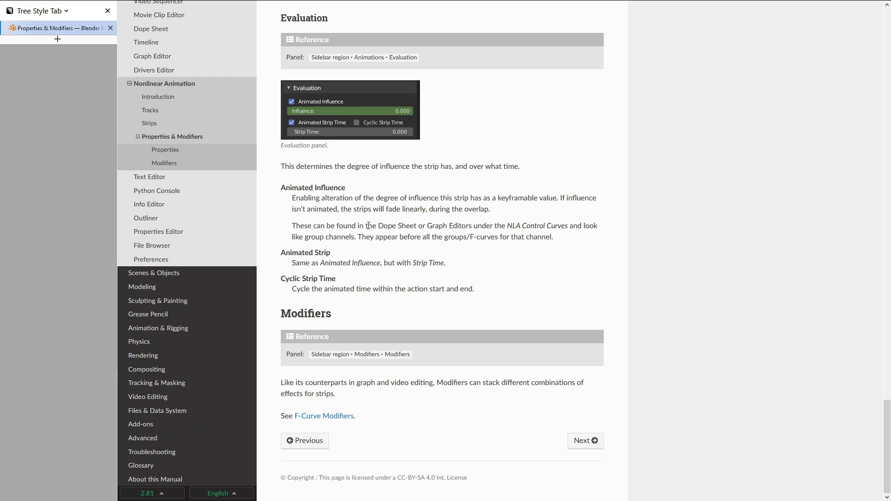
mouse_move(347, 118)
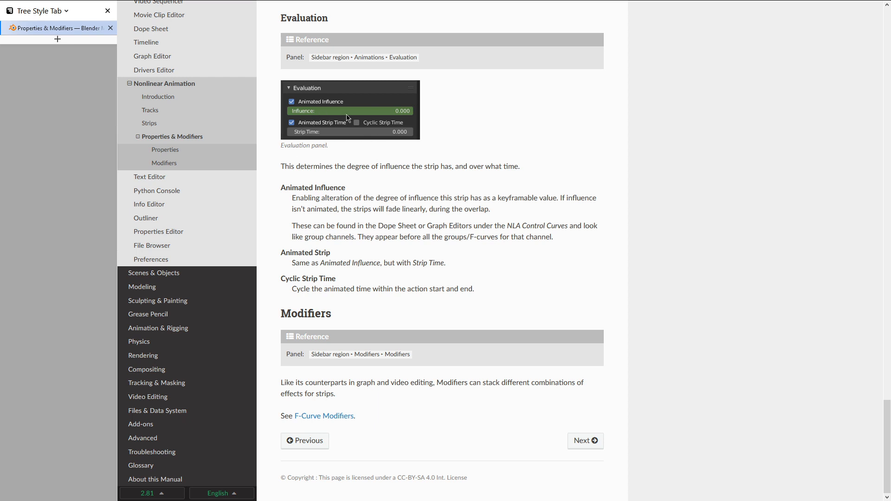
mouse_move(327, 129)
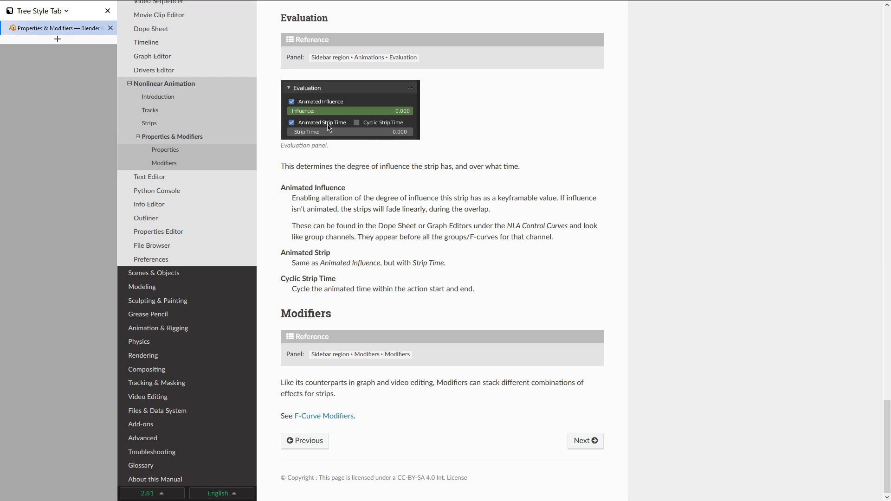
mouse_move(399, 167)
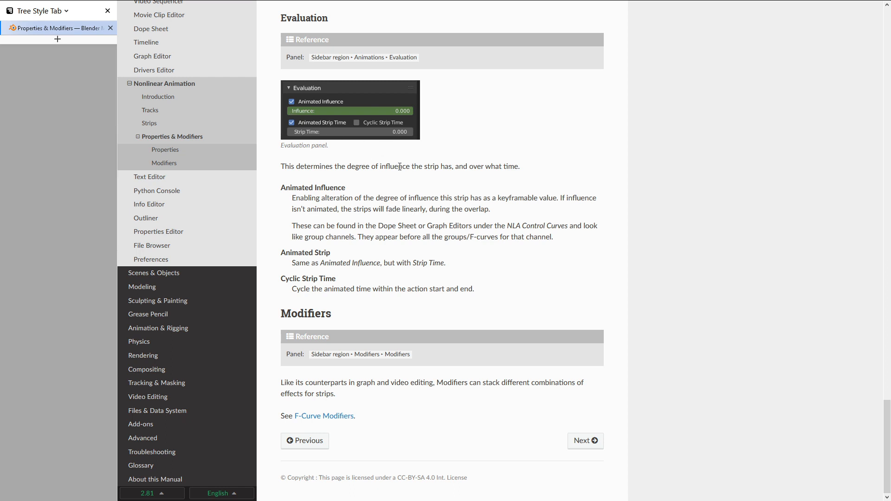
mouse_move(317, 121)
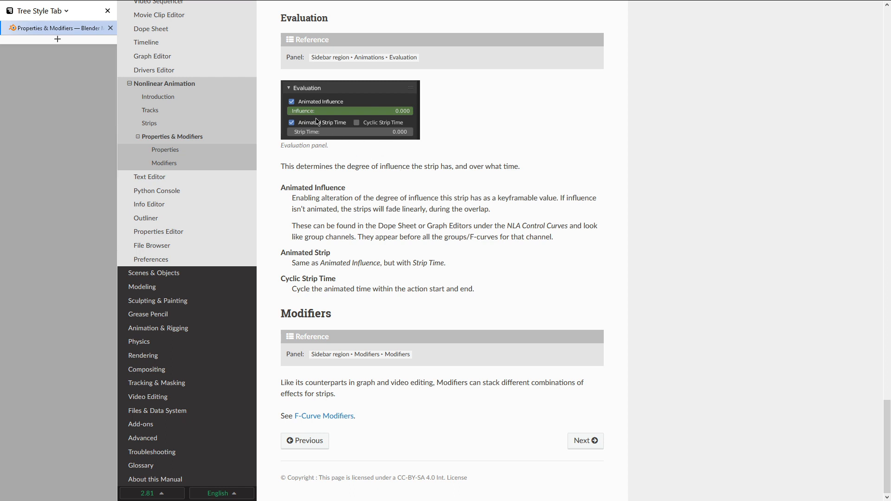
mouse_move(366, 138)
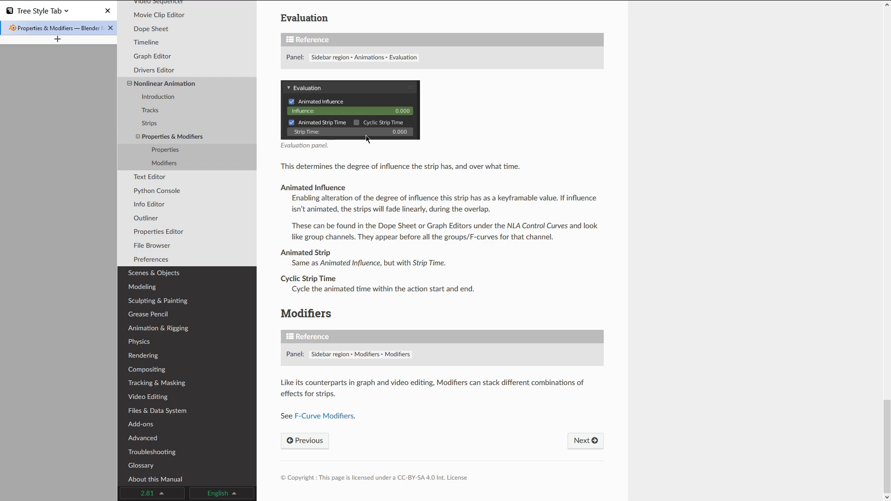
mouse_move(312, 131)
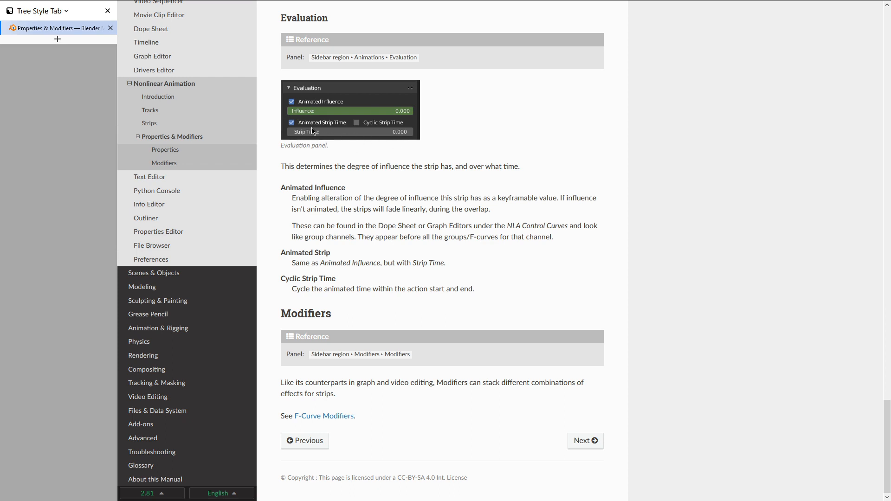
mouse_move(301, 139)
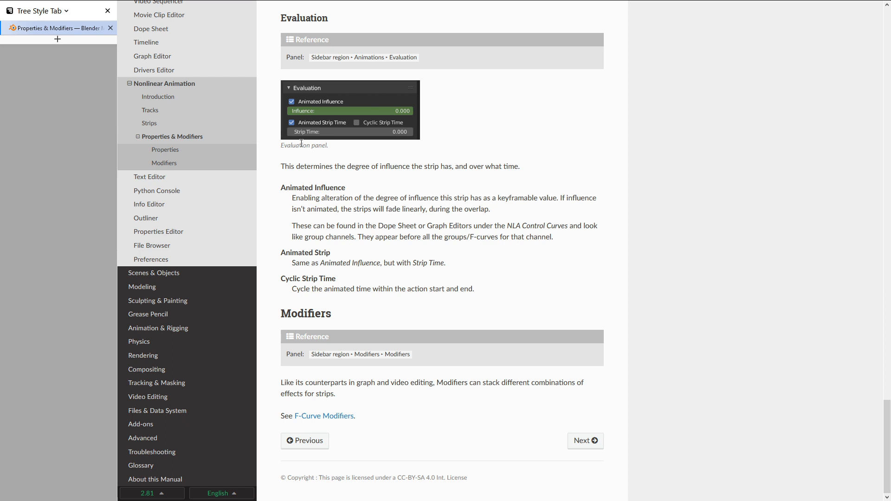
mouse_move(354, 250)
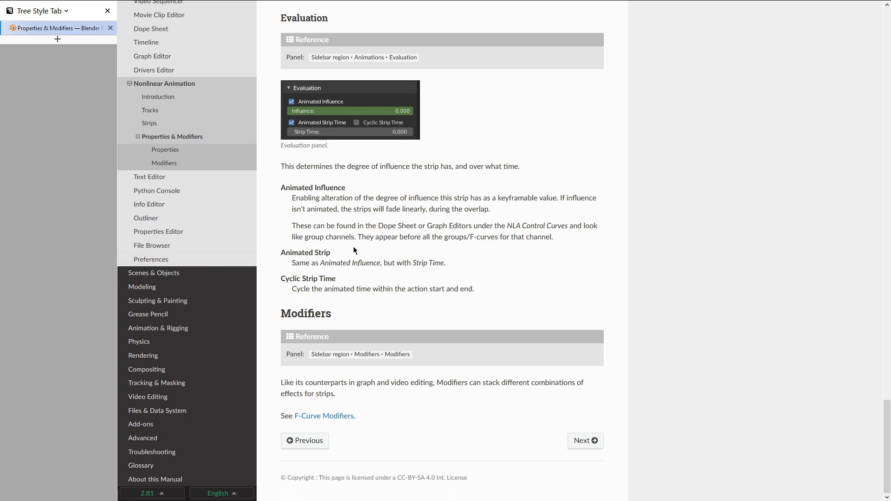
Step: Switch from the Blender Manual to the open Maya 2018 scene using the taskbar
left_click(8, 493)
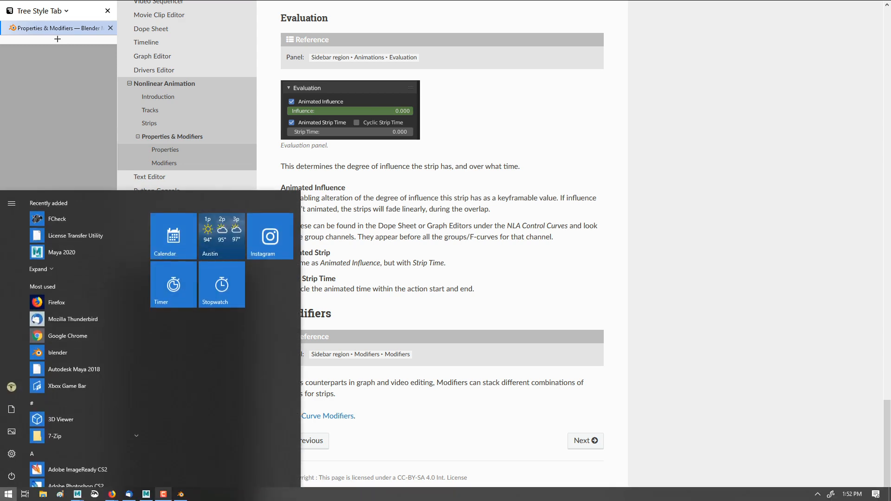
mouse_move(76, 493)
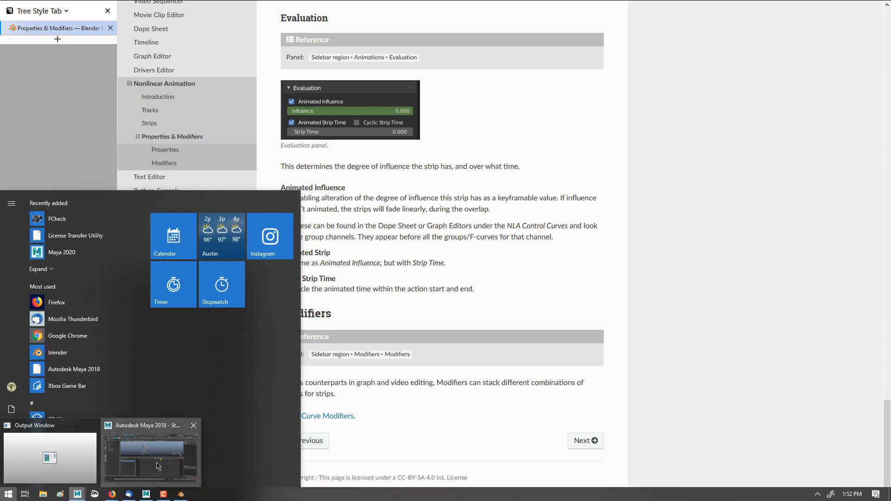
left_click(151, 451)
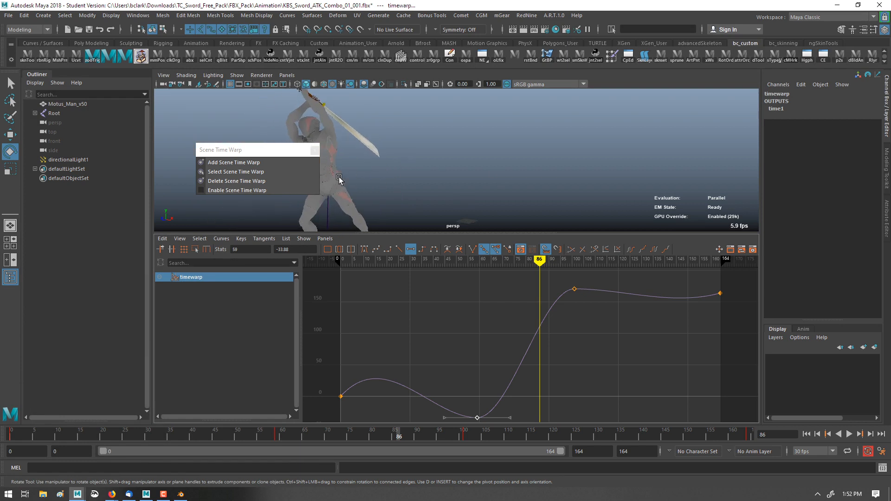
Step: Change Maya's menu set from Modeling to Animation with Scene Time Warp still enabled
left_click(124, 436)
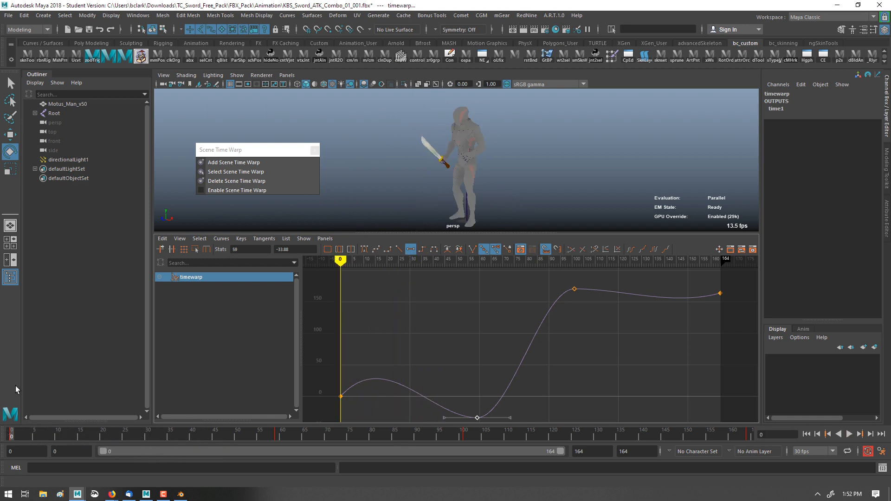
mouse_move(94, 43)
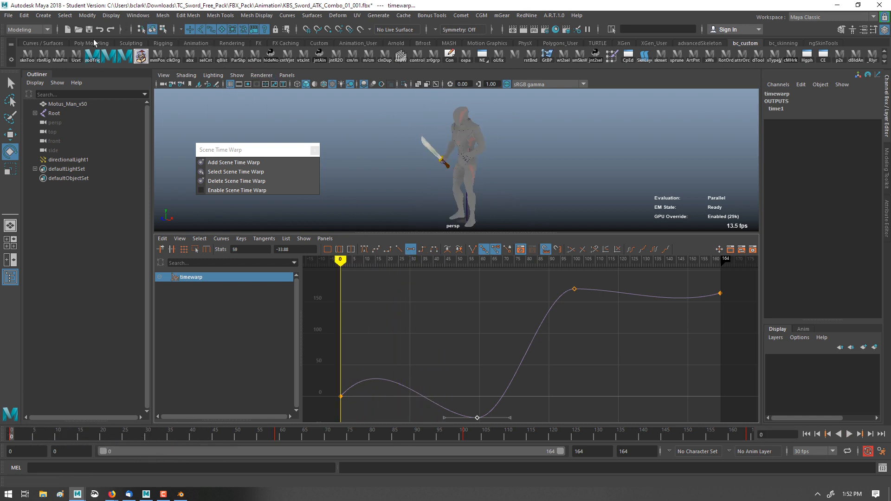
left_click(28, 30)
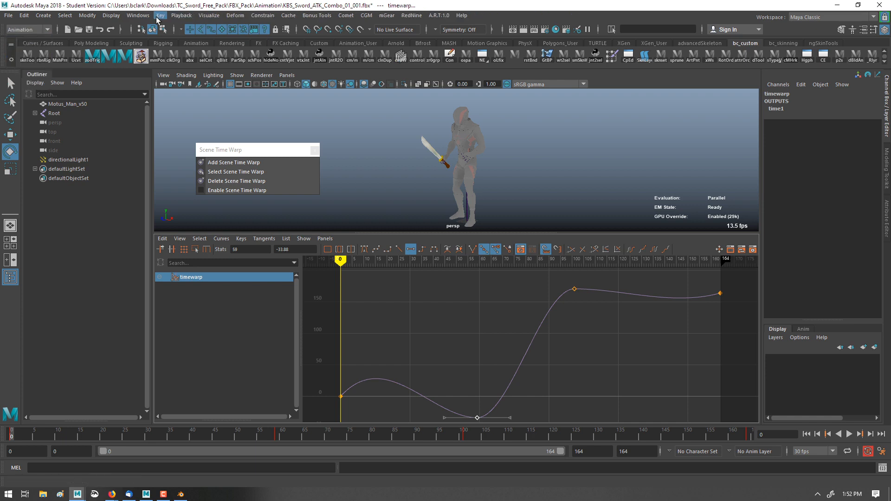
left_click(160, 15)
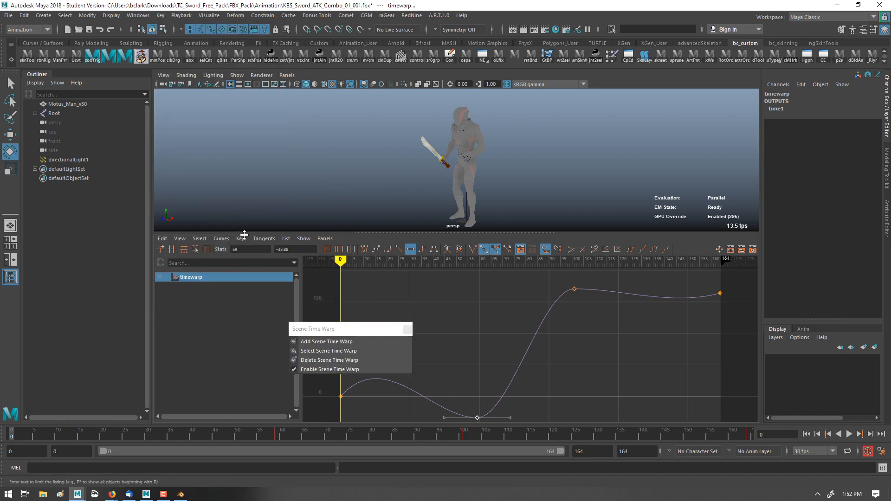
mouse_move(568, 261)
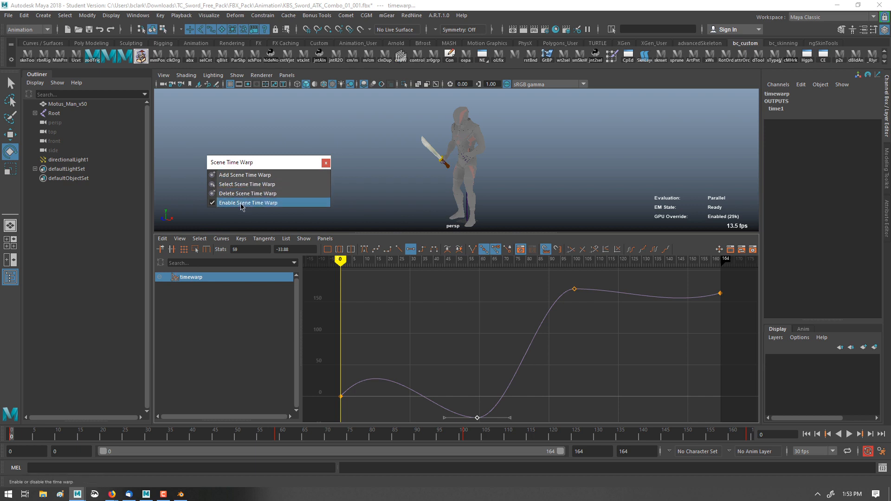
mouse_move(404, 356)
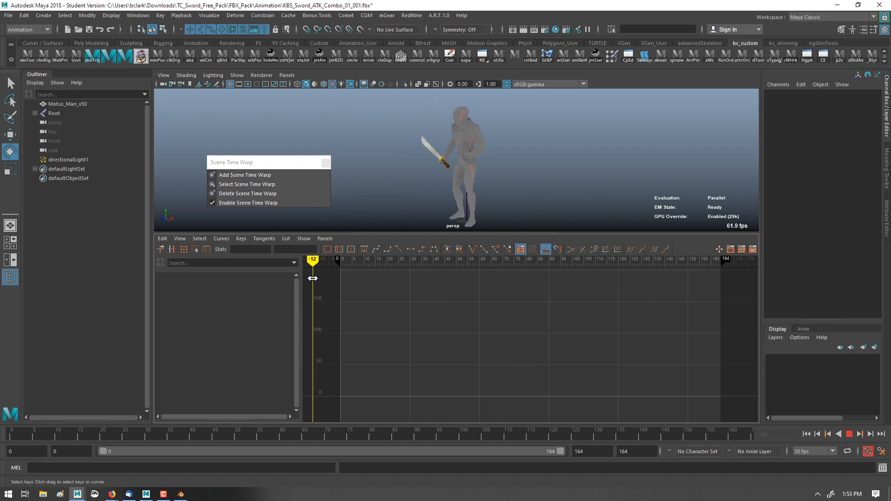
Step: Delete the scene time warp from the Scene Time Warp tear-off window
left_click(245, 174)
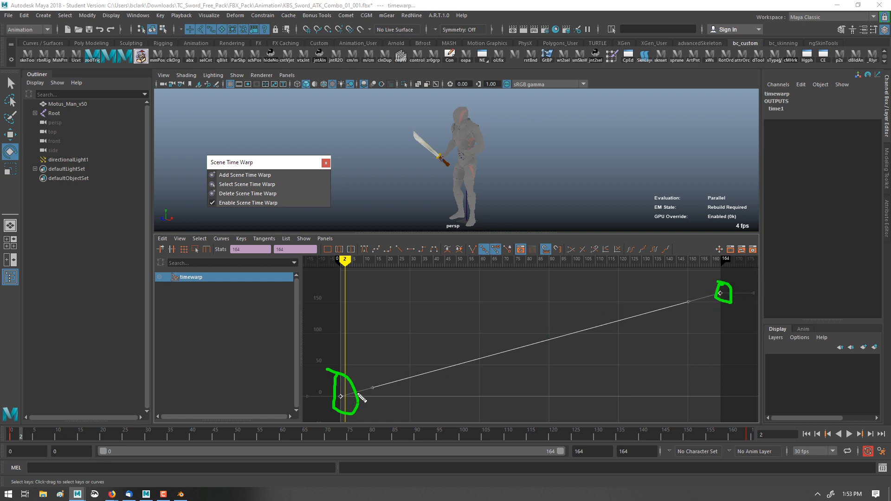
mouse_move(369, 390)
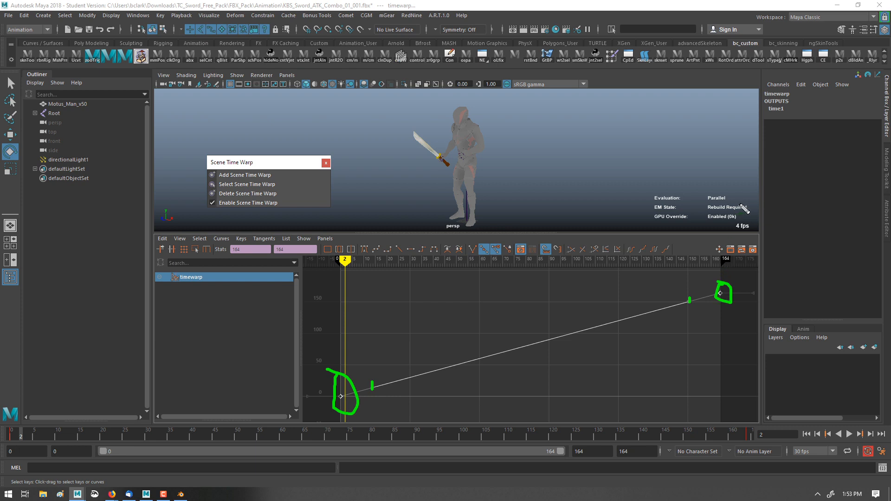
mouse_move(734, 336)
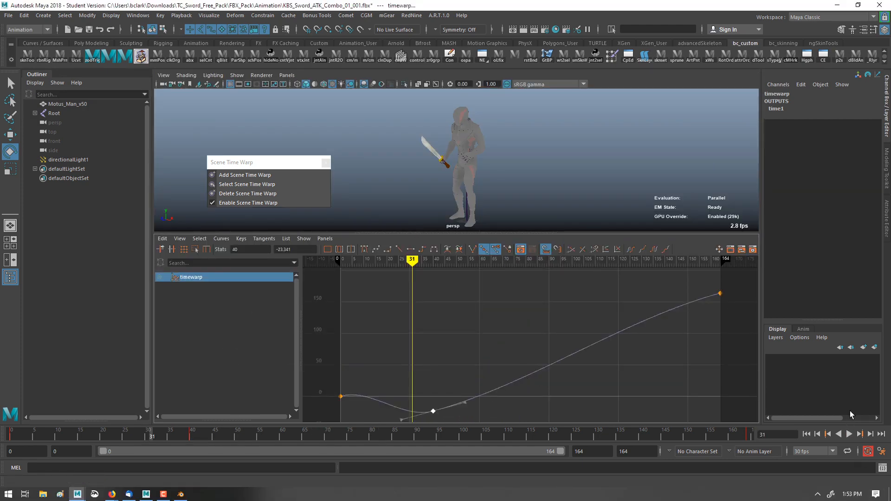
Step: Play back the sword swing to preview the reshaped timewarp curve
left_click(848, 434)
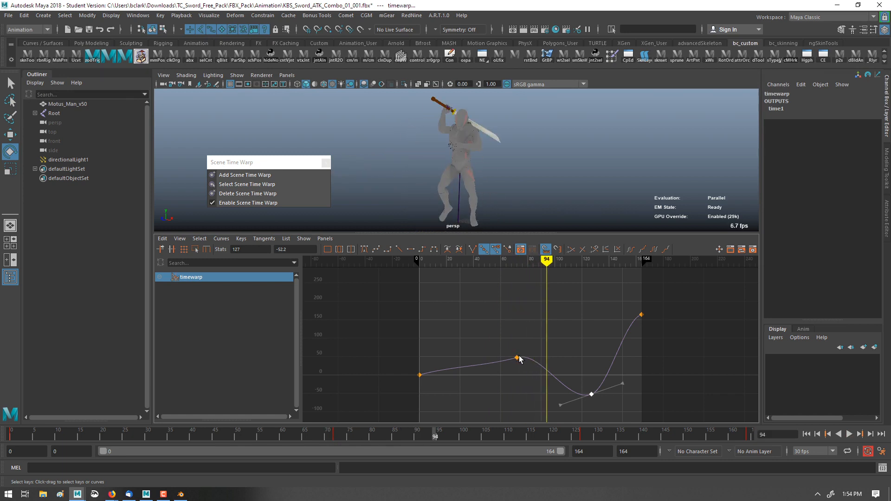
mouse_move(509, 365)
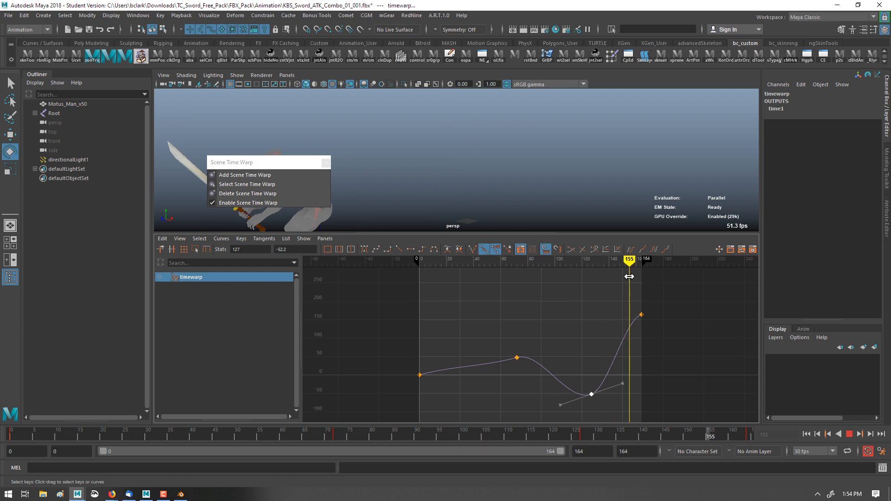
left_click(850, 435)
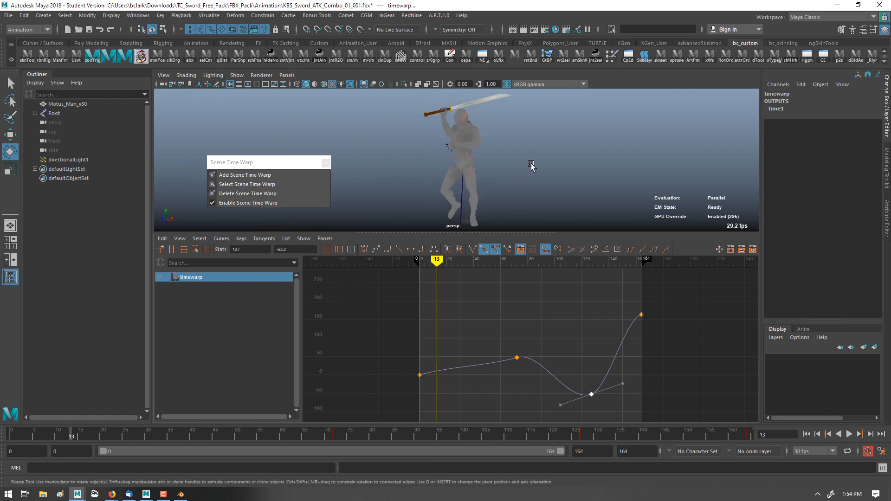
mouse_move(625, 314)
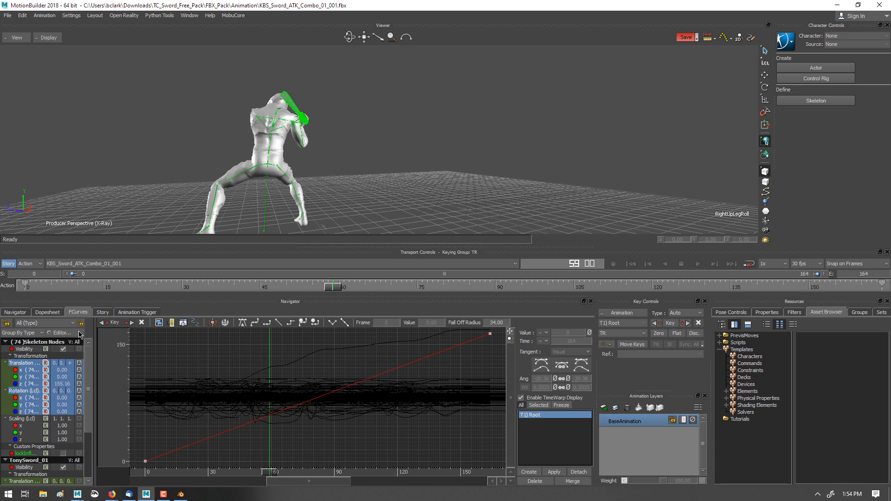
mouse_move(287, 140)
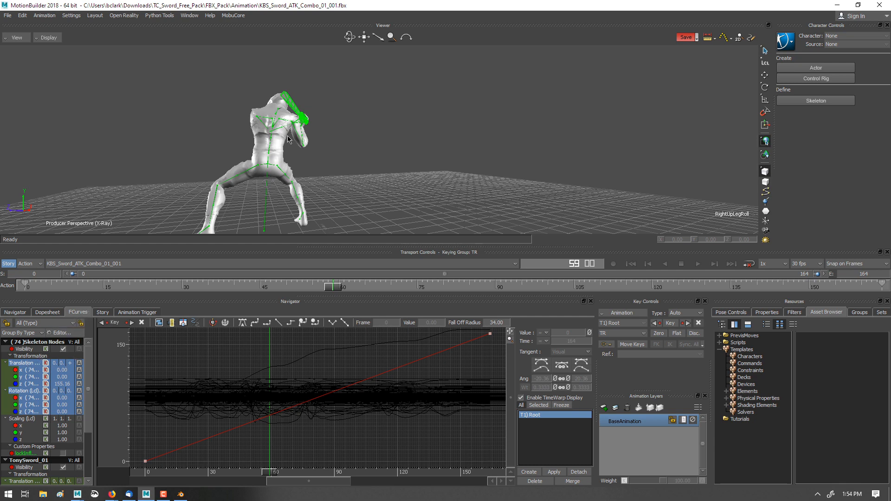
mouse_move(426, 222)
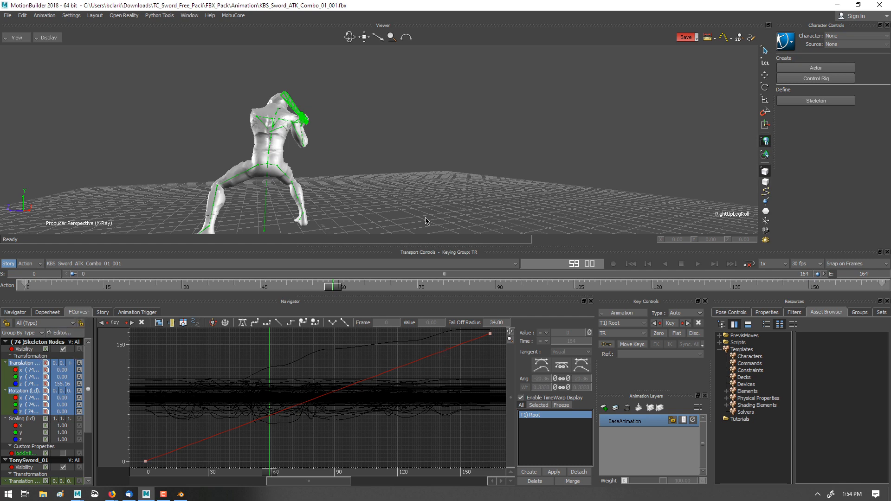
Step: Show only the Time Warp curve in MotionBuilder's FCurves view and select it
left_click(29, 377)
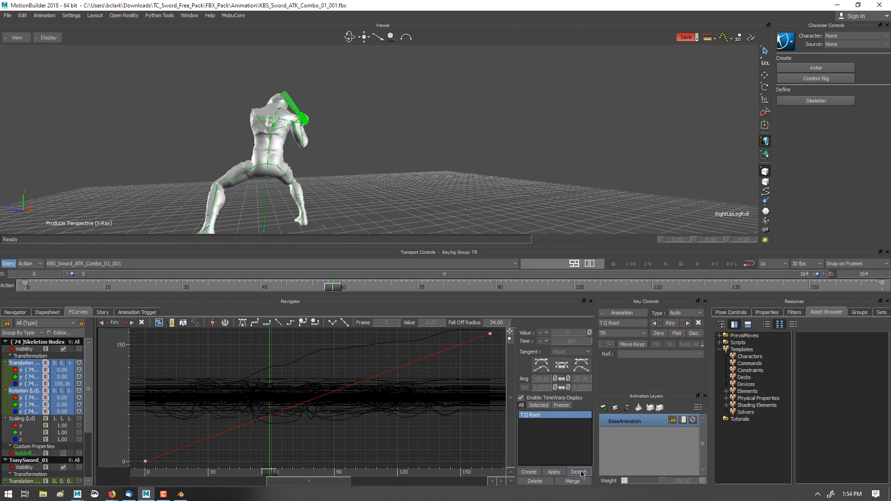
left_click(577, 471)
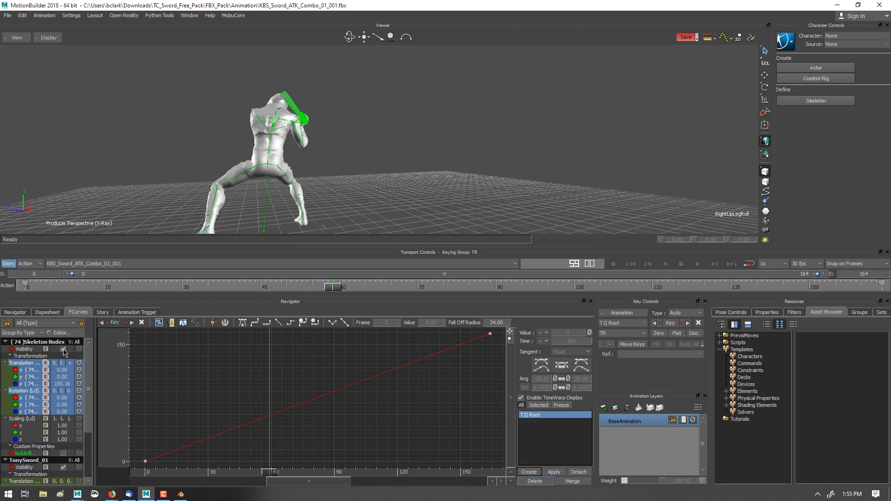
mouse_move(547, 403)
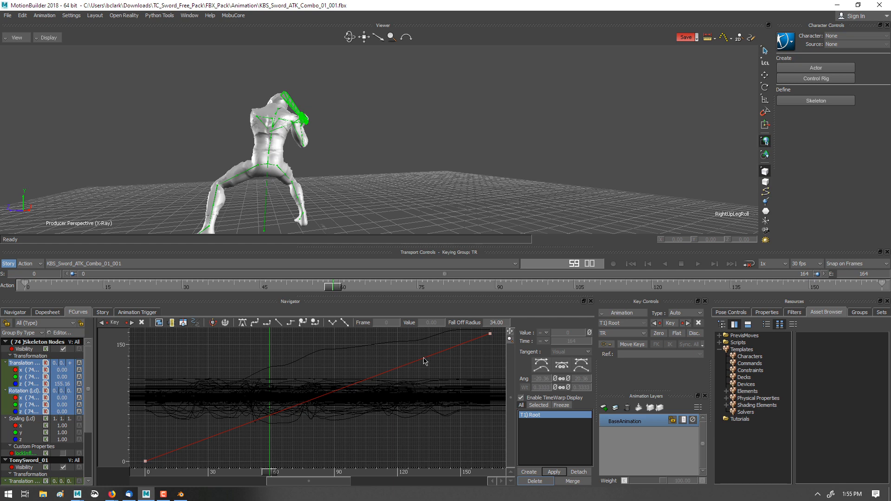
left_click(490, 334)
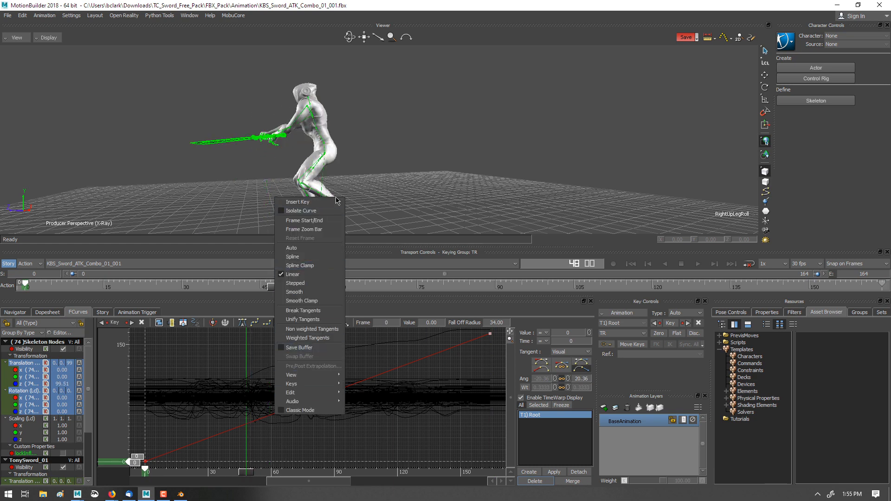
Step: Add keys on the timewarp curve at frames 48 and 94
left_click(248, 427)
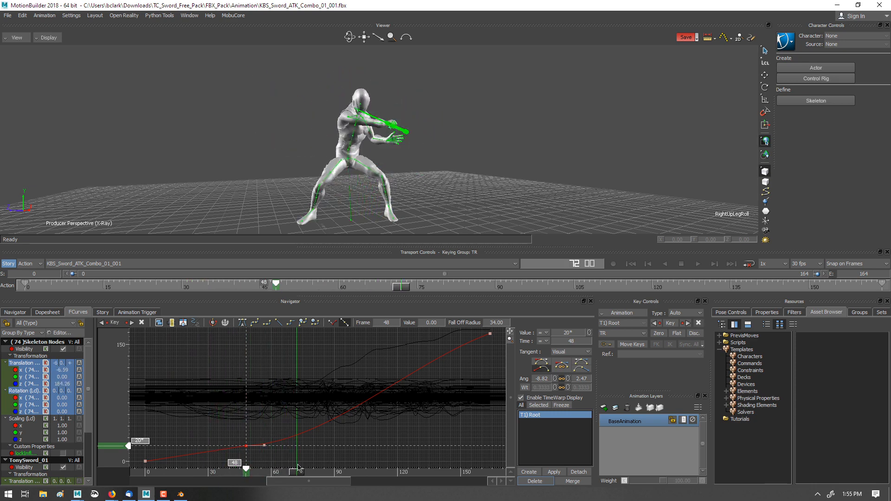
right_click(358, 410)
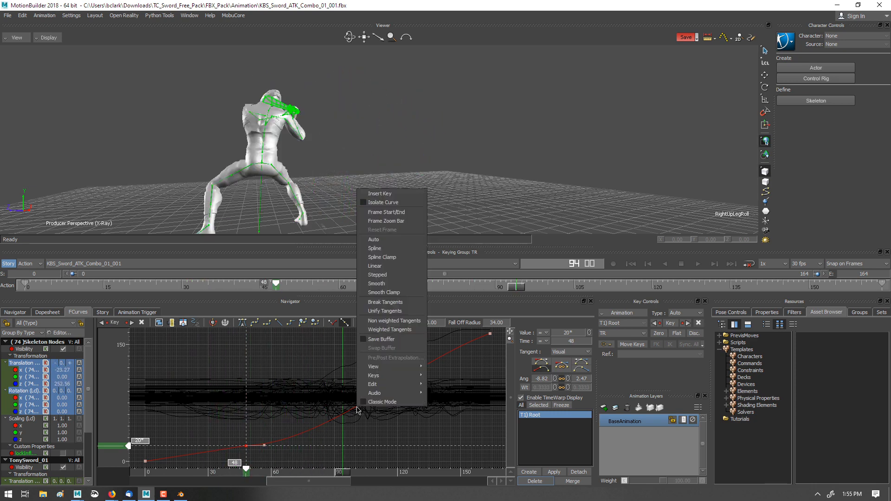
mouse_move(400, 194)
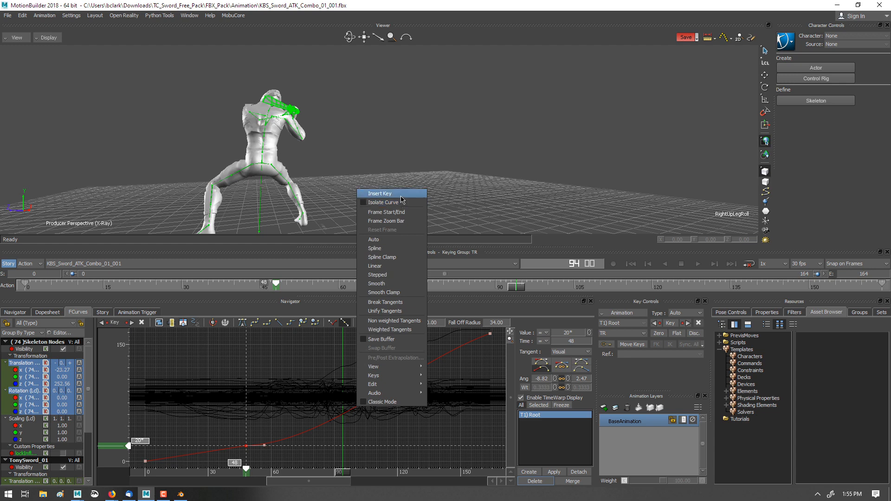
left_click(379, 193)
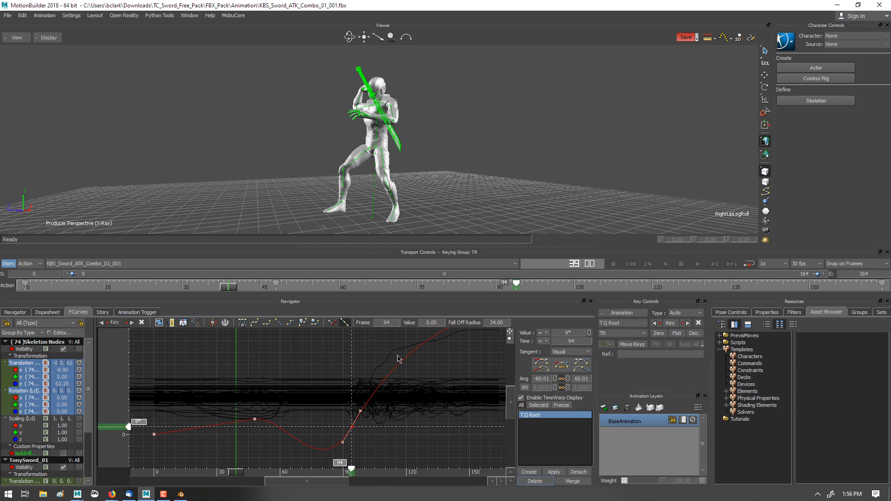
mouse_move(432, 377)
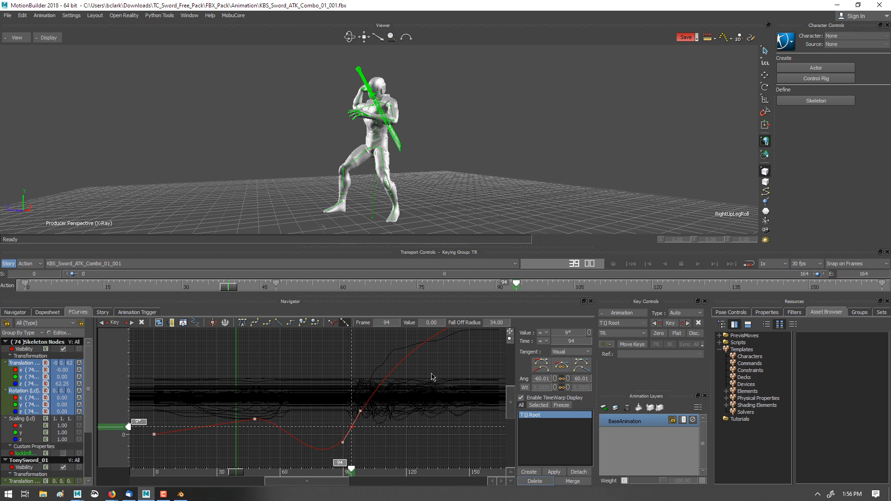
mouse_move(387, 400)
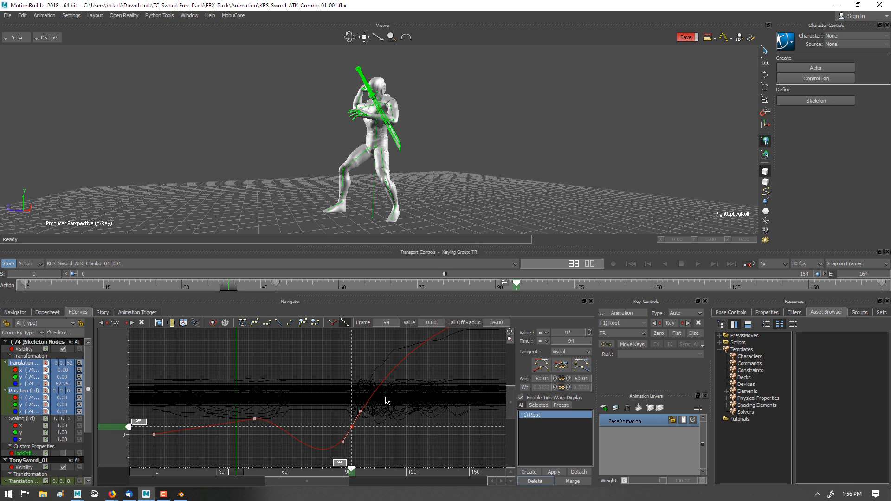
mouse_move(438, 173)
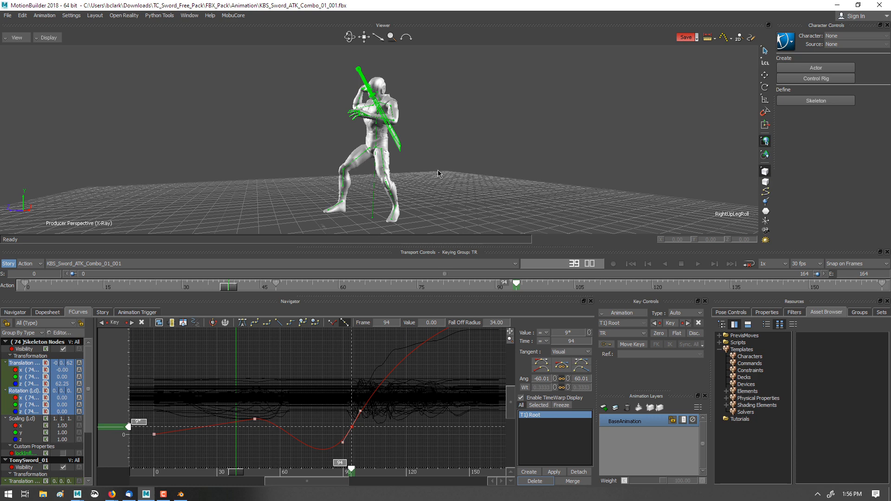
mouse_move(338, 331)
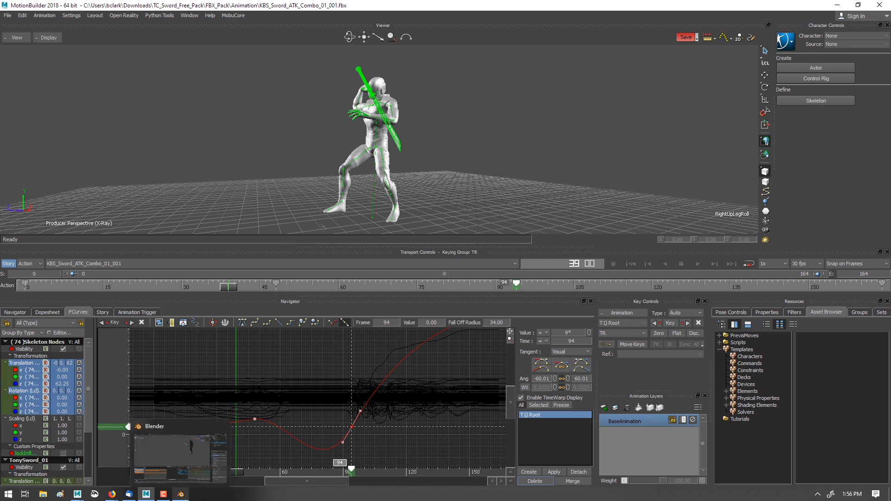
Step: Return to Blender, scrub through the attack, and deselect all objects
left_click(179, 493)
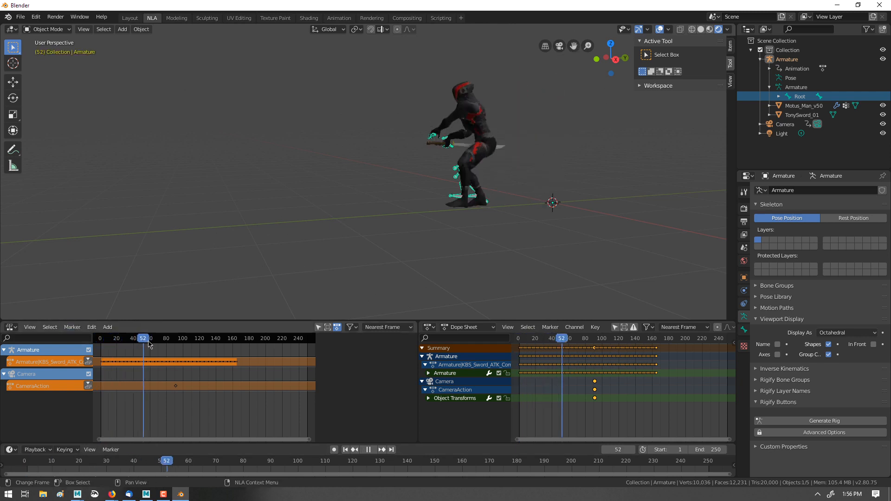
left_click(112, 339)
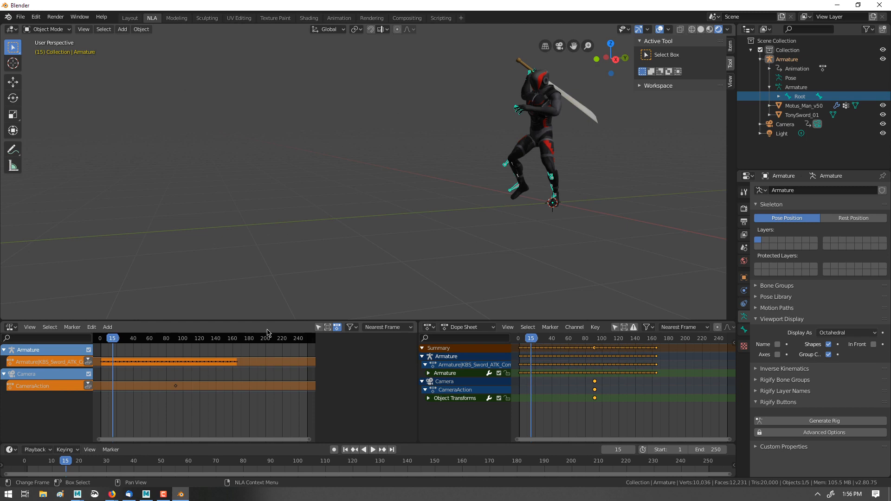
mouse_move(243, 391)
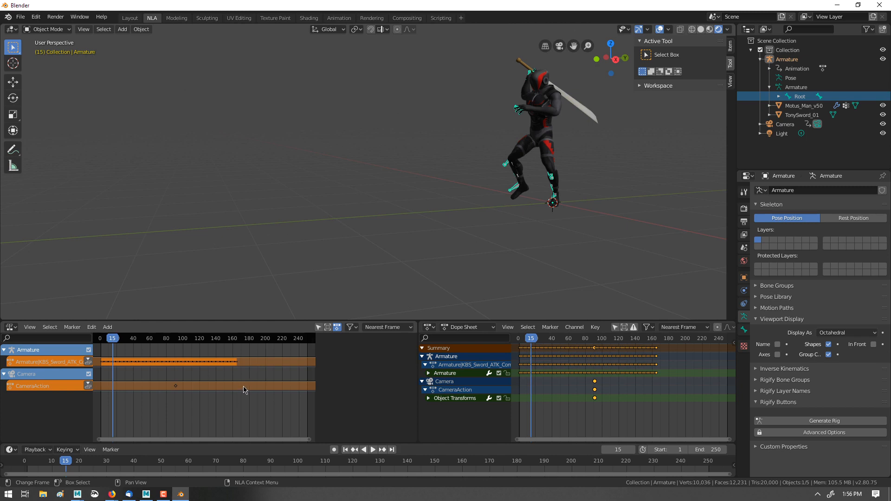
left_click(373, 449)
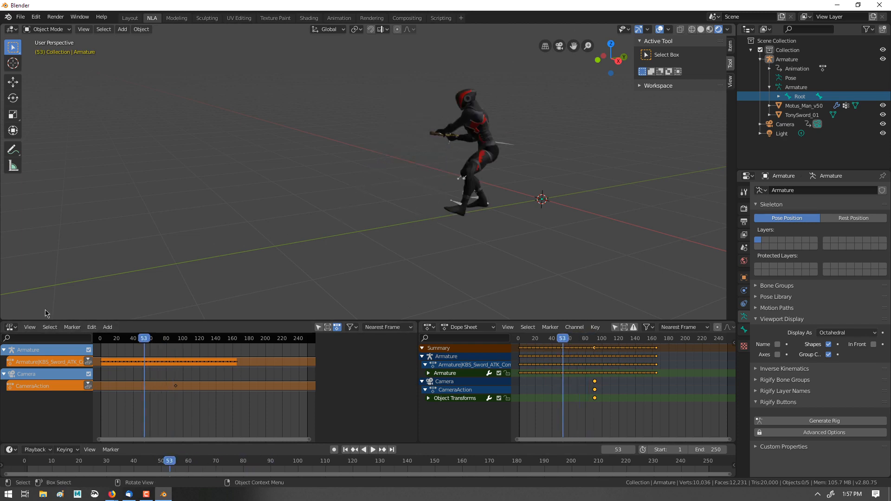
left_click(11, 327)
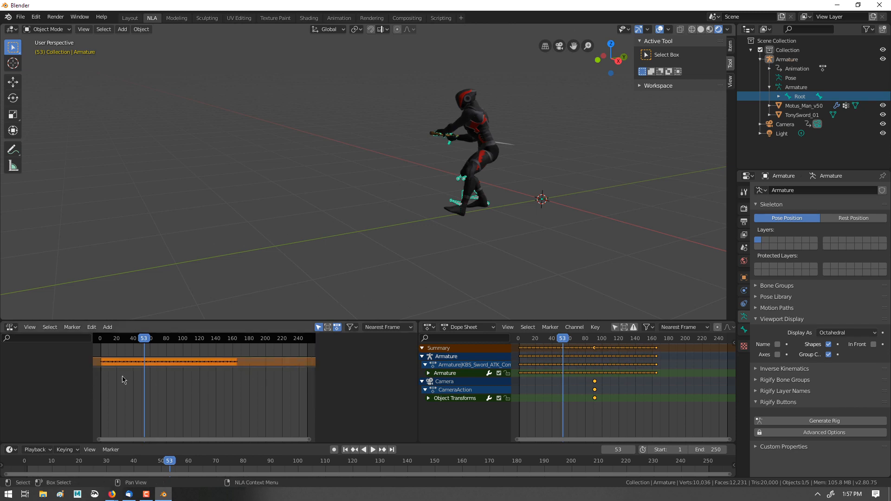
left_click(373, 450)
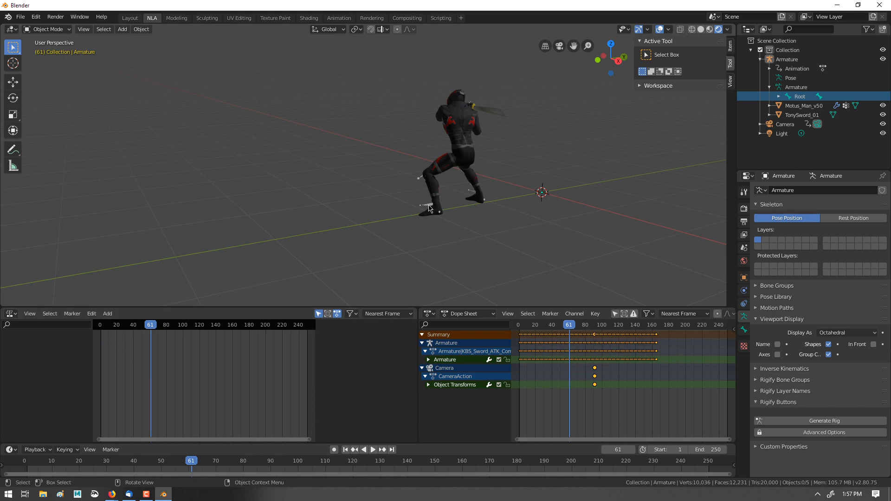
Step: Select the armature and key its NLA Strip Time at 100 on frame 164
left_click(145, 325)
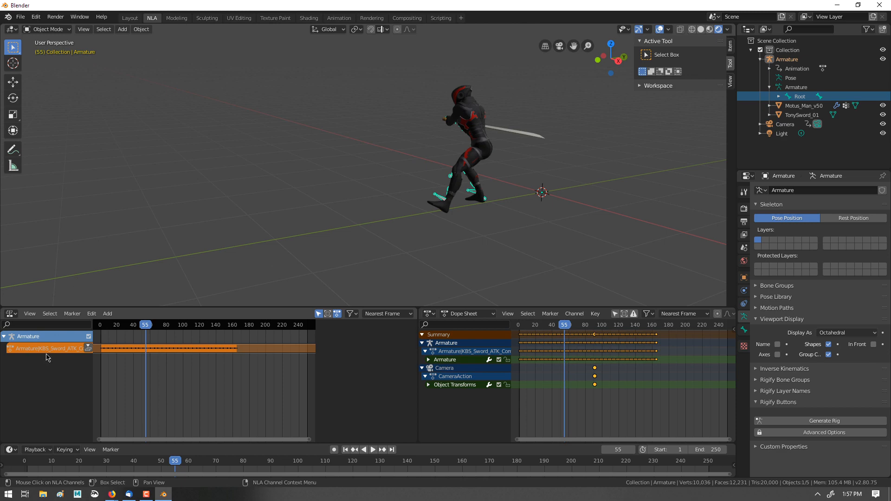
mouse_move(248, 331)
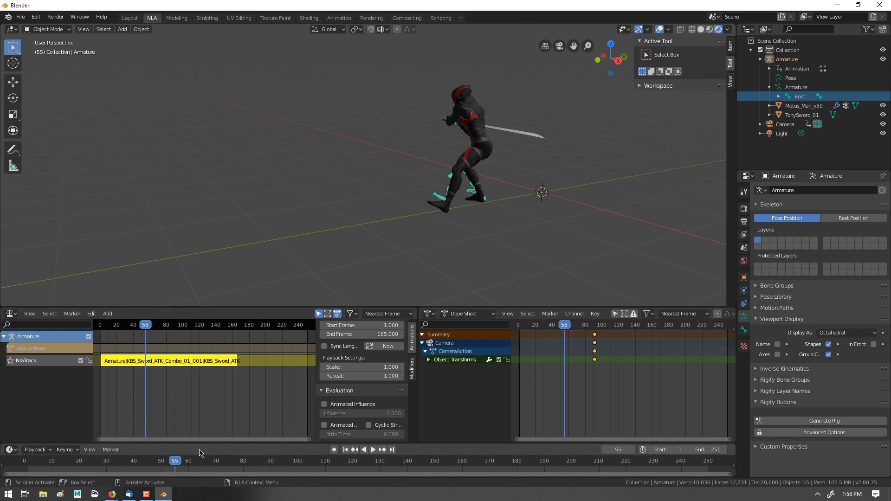
left_click(371, 449)
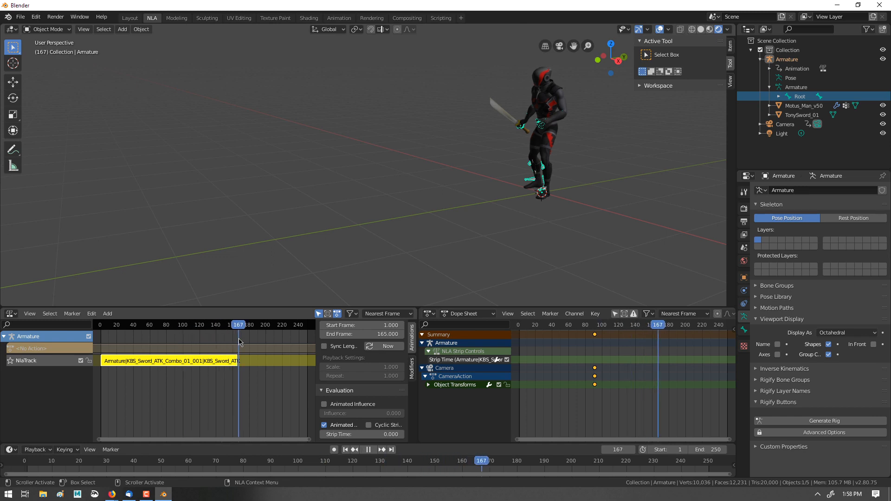
left_click(235, 324)
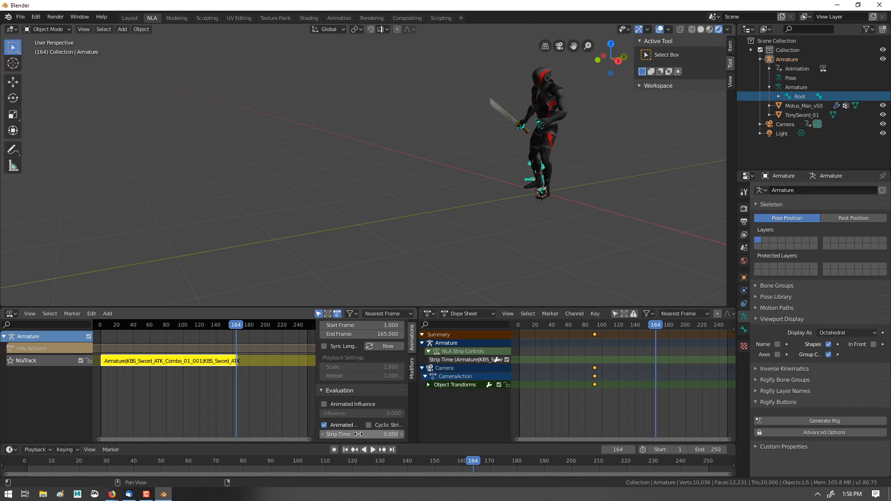
mouse_move(359, 435)
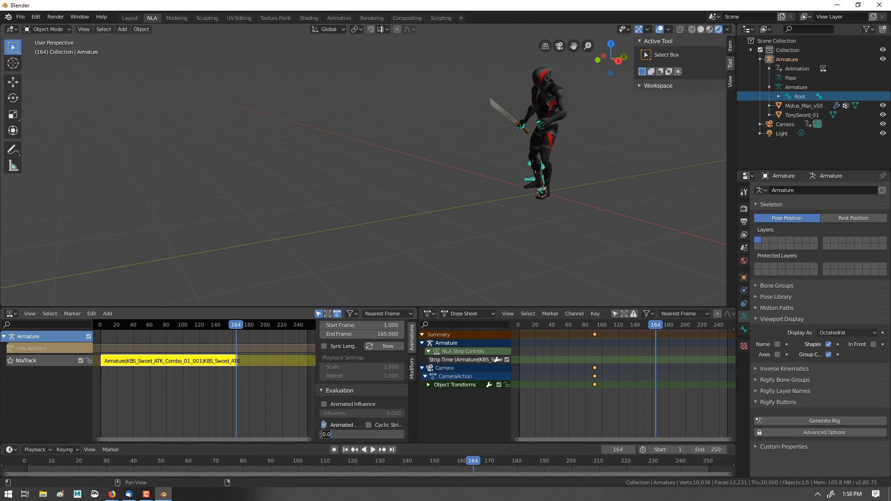
left_click(324, 424)
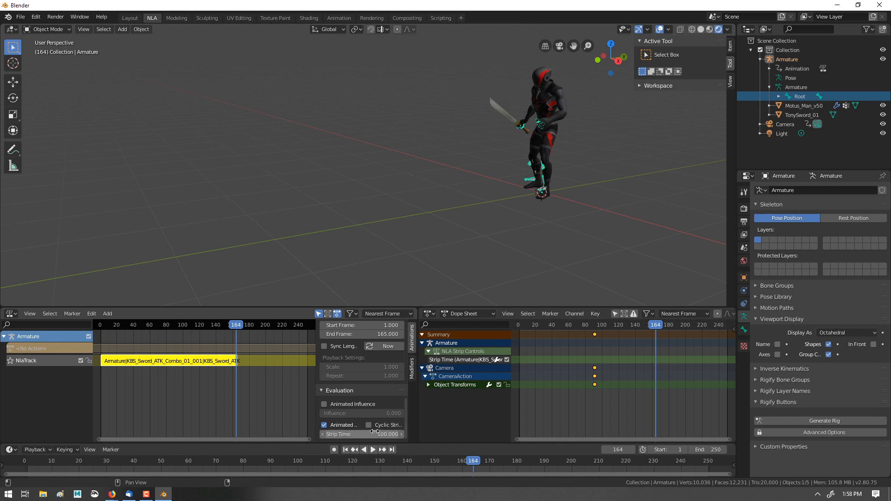
right_click(361, 433)
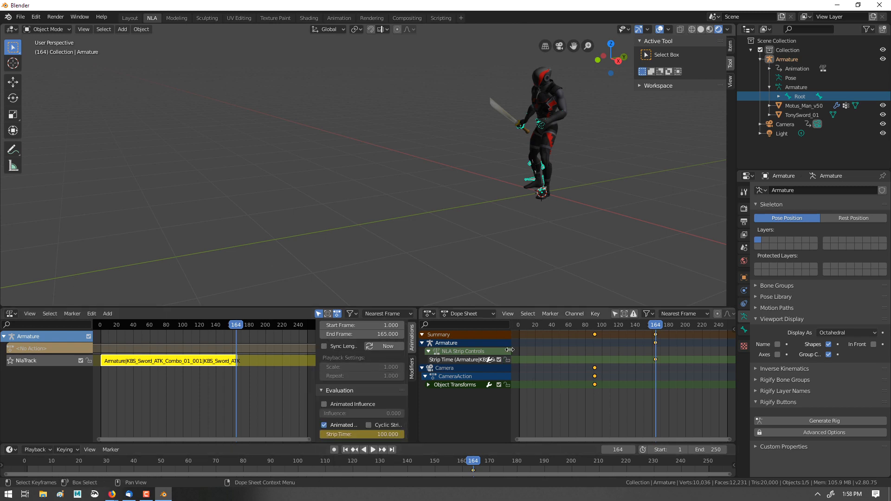
Step: In the Graph Editor, make the strip time curve a linear ramp with vector handles
left_click(428, 313)
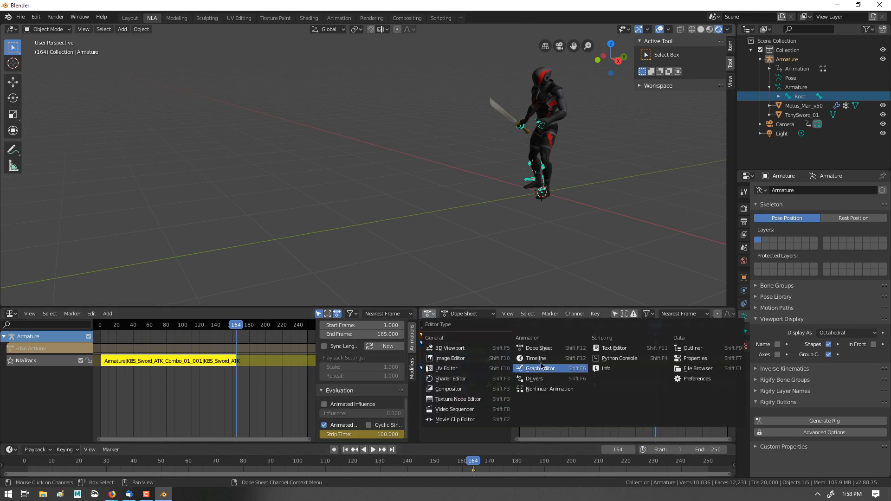
left_click(539, 368)
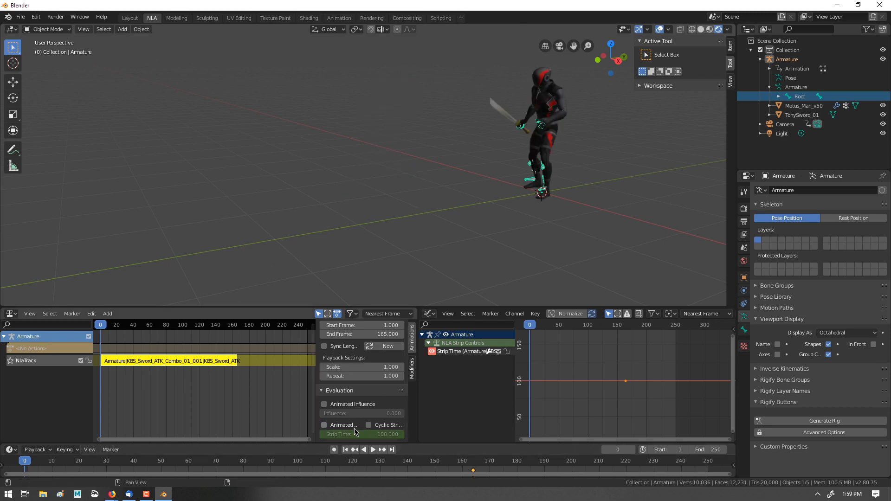
left_click(324, 425)
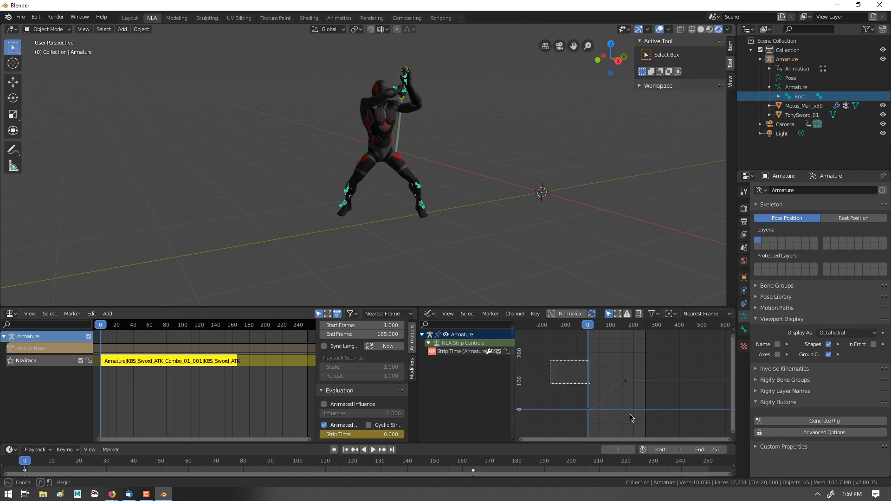
left_click(625, 381)
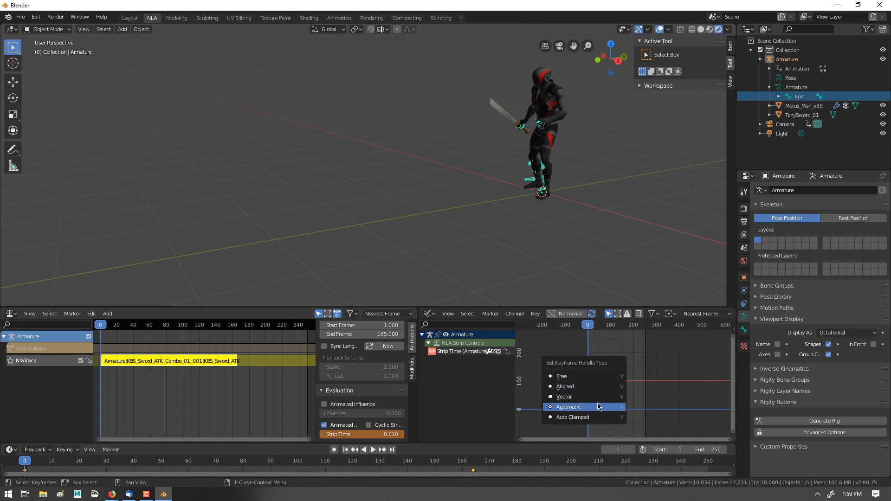
mouse_move(568, 390)
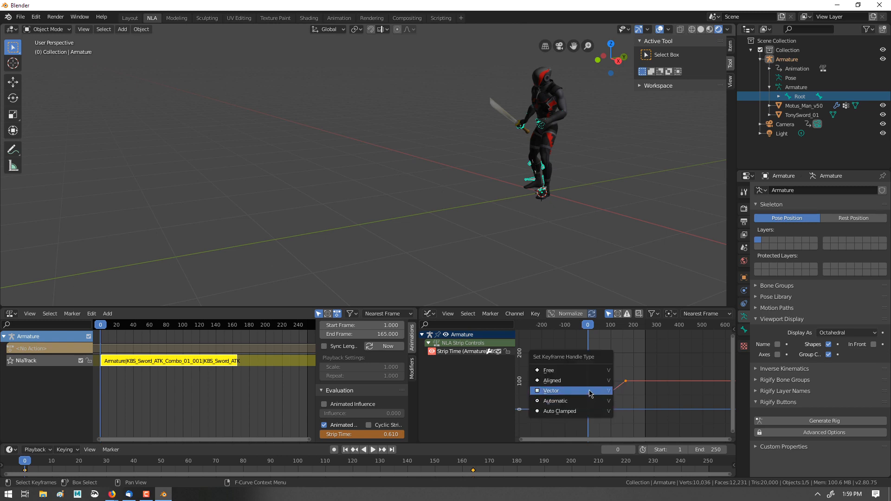
left_click(550, 391)
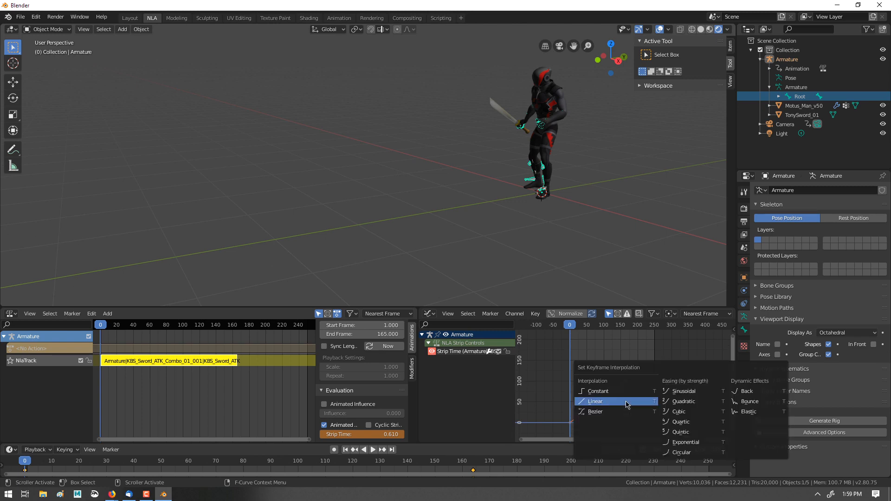
left_click(596, 401)
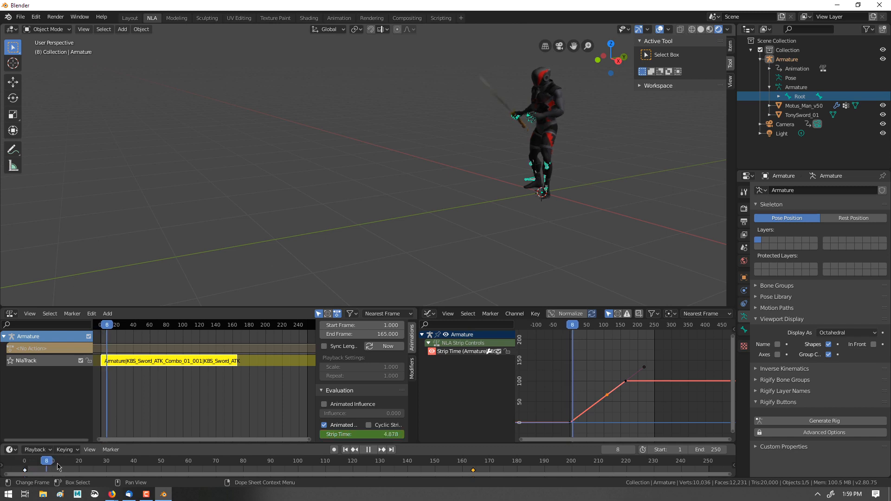
Step: Play the warped attack and reshape Strip Time keys into a smooth ease near 165
left_click(402, 461)
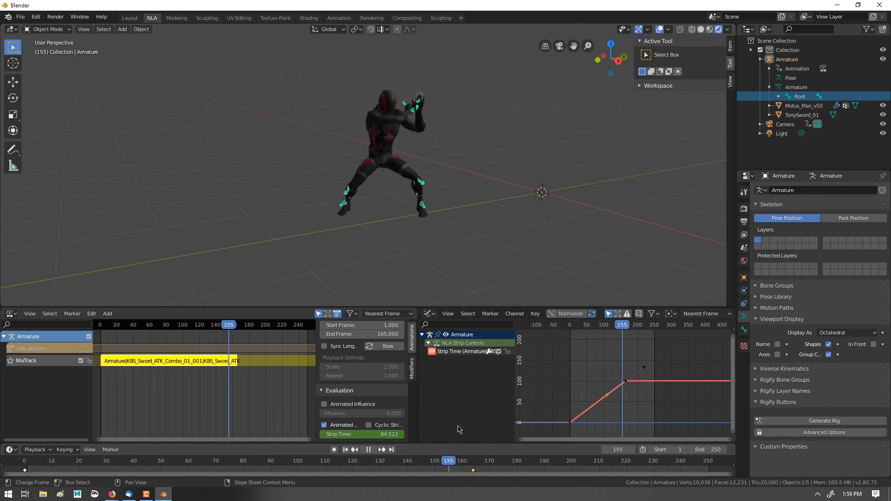
left_click(218, 324)
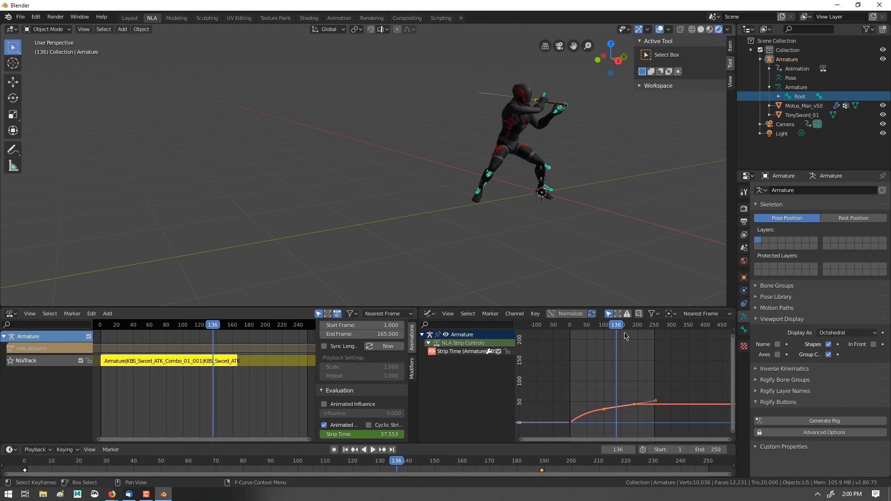
left_click(373, 450)
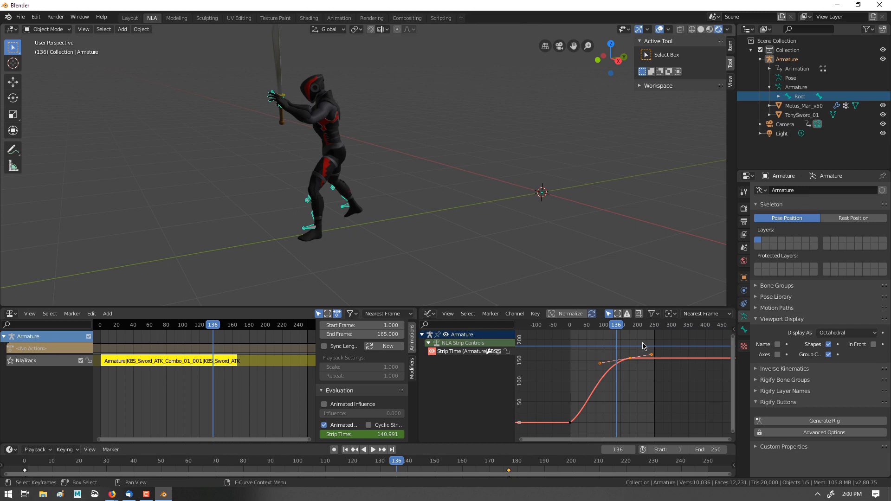
left_click(372, 449)
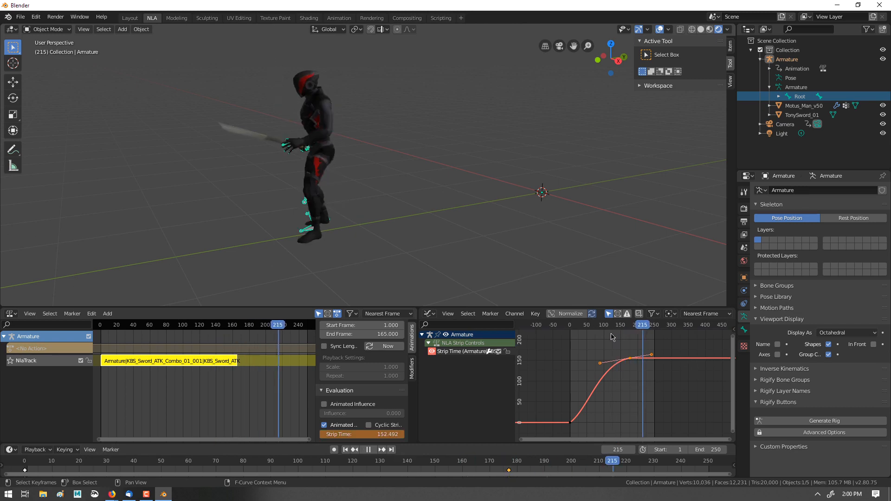
left_click(534, 313)
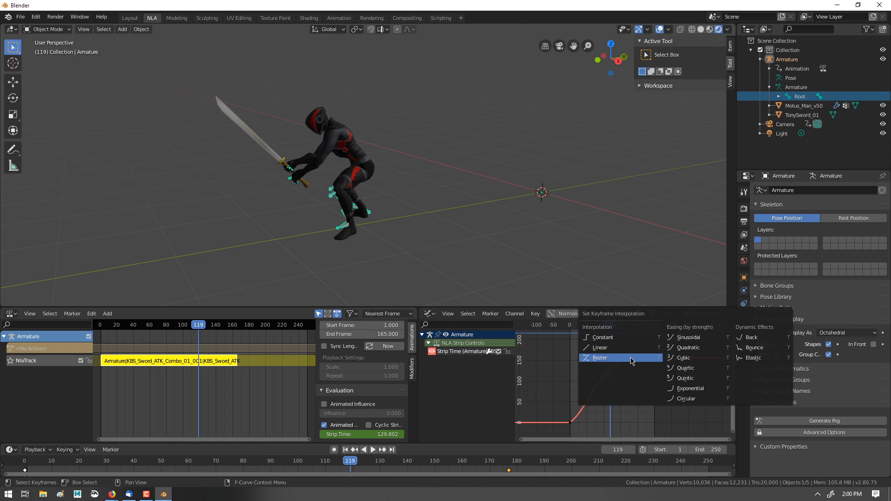
Step: Give the frame-177 Strip Time key Elastic interpolation with value 164
left_click(754, 358)
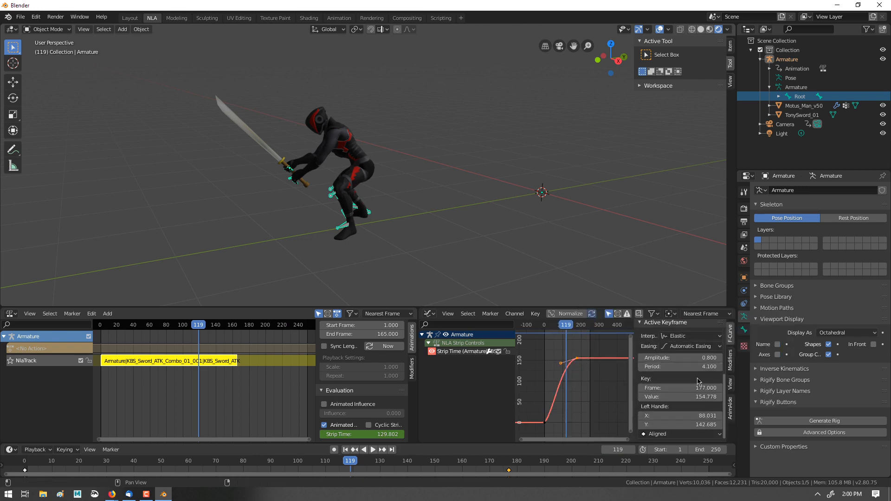
left_click(680, 397)
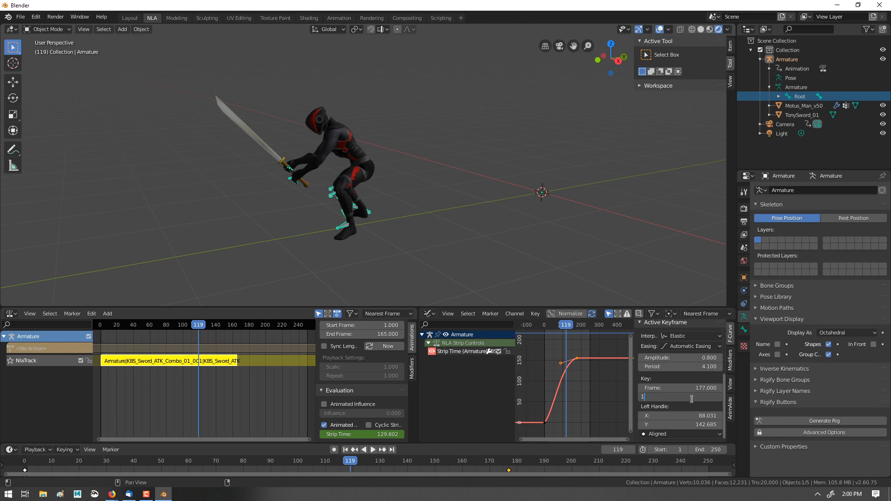
left_click(679, 397)
type("64.000")
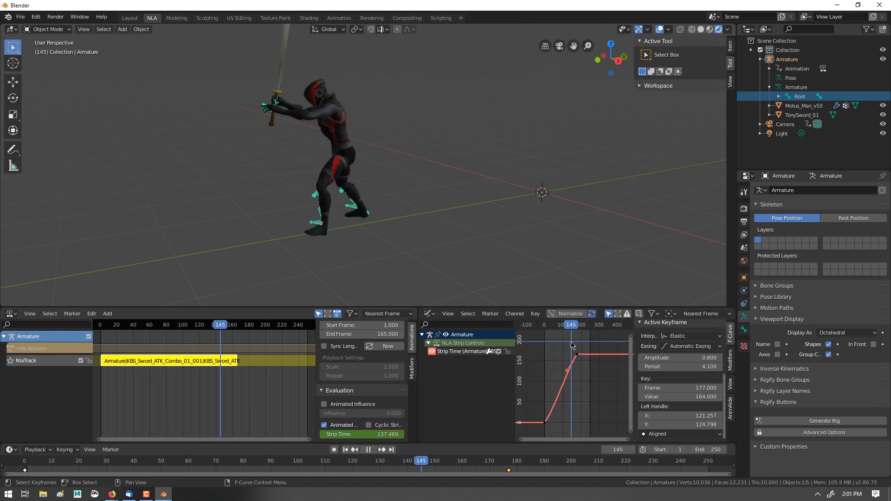
left_click(228, 324)
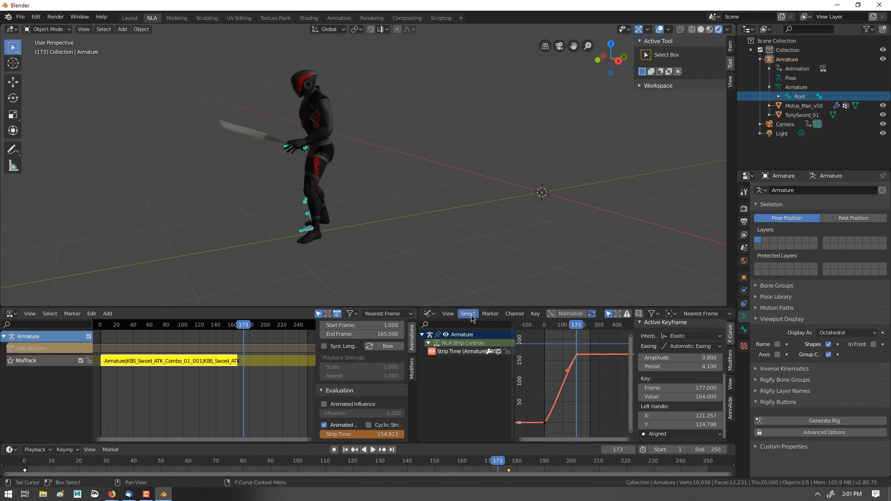
Step: Hide the Graph Editor sidebar via the View menu
left_click(447, 313)
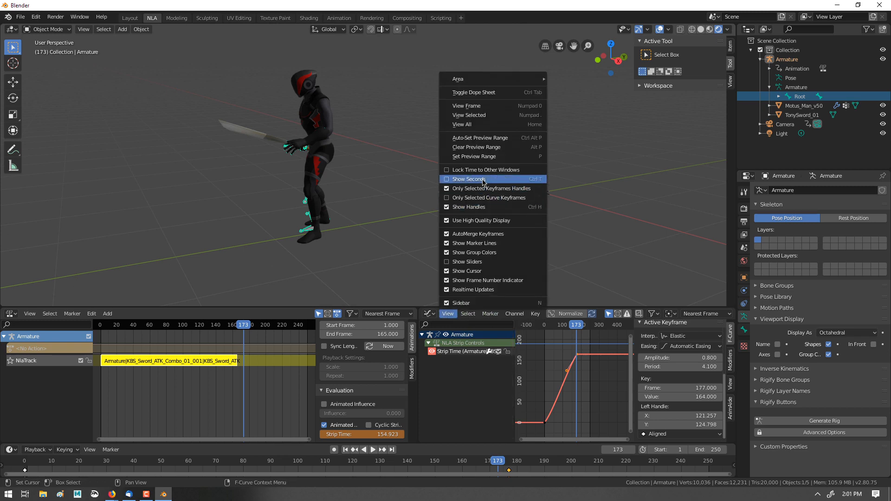
mouse_move(473, 252)
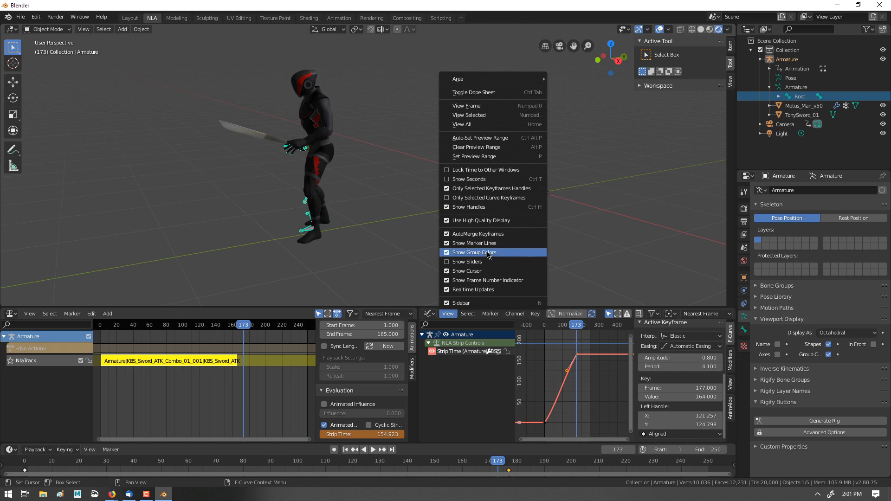
left_click(473, 252)
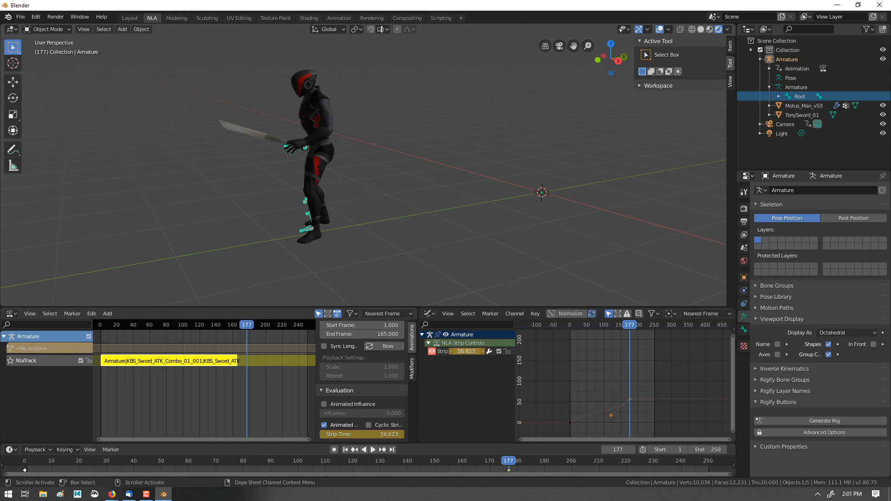
Step: Add low Strip Time keys near frames 40–90 and replay the warped attack
left_click(372, 449)
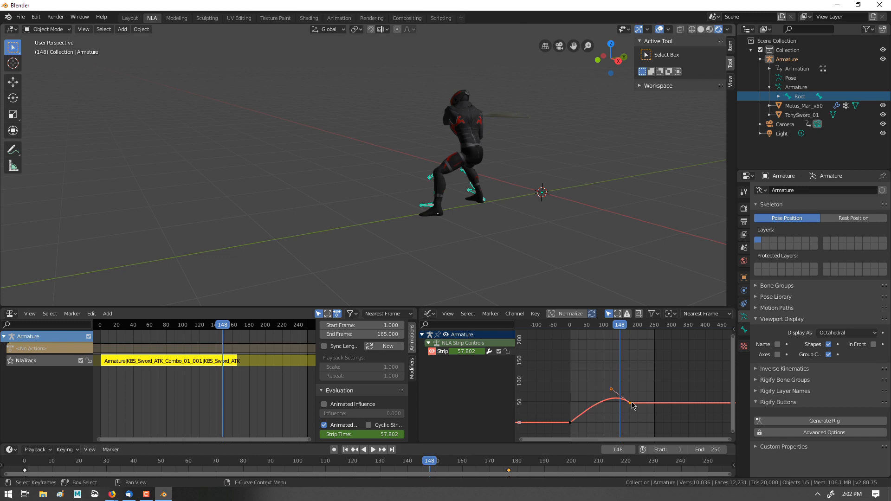
mouse_move(615, 327)
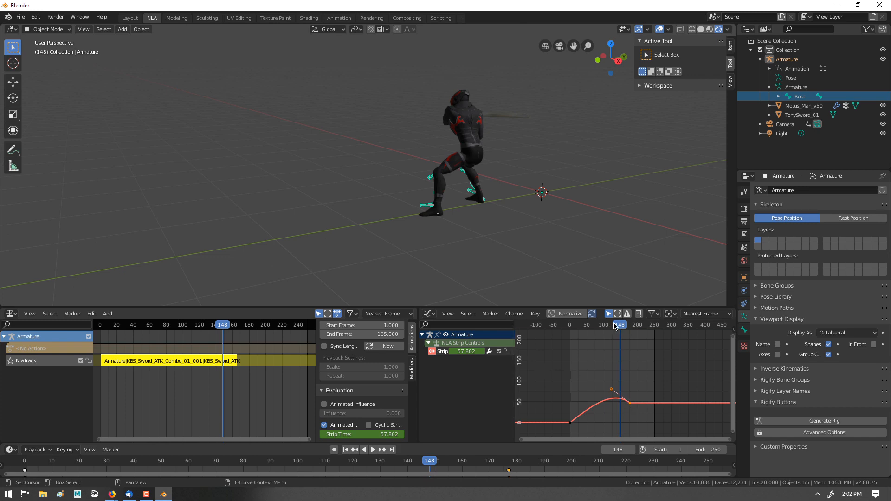
left_click(345, 450)
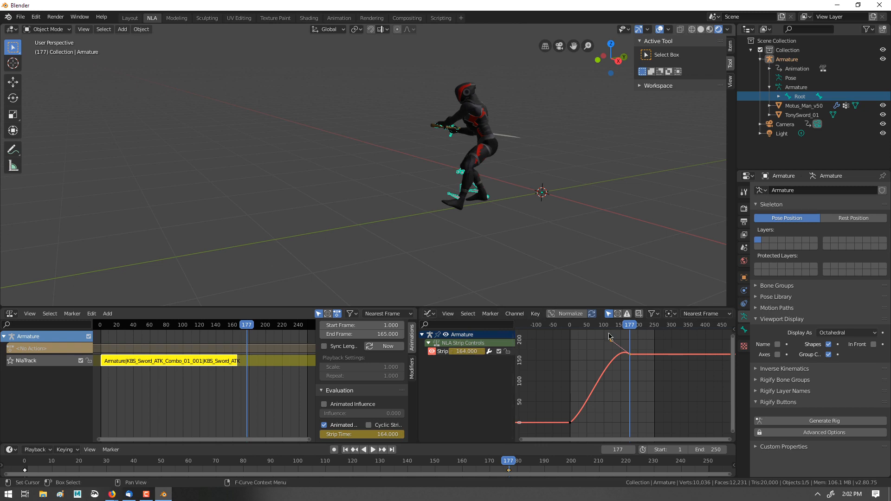
left_click(372, 450)
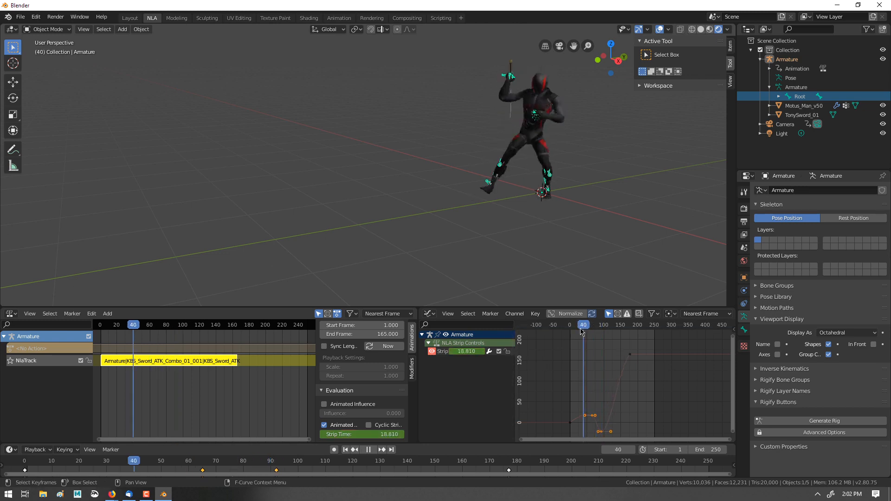
left_click(100, 325)
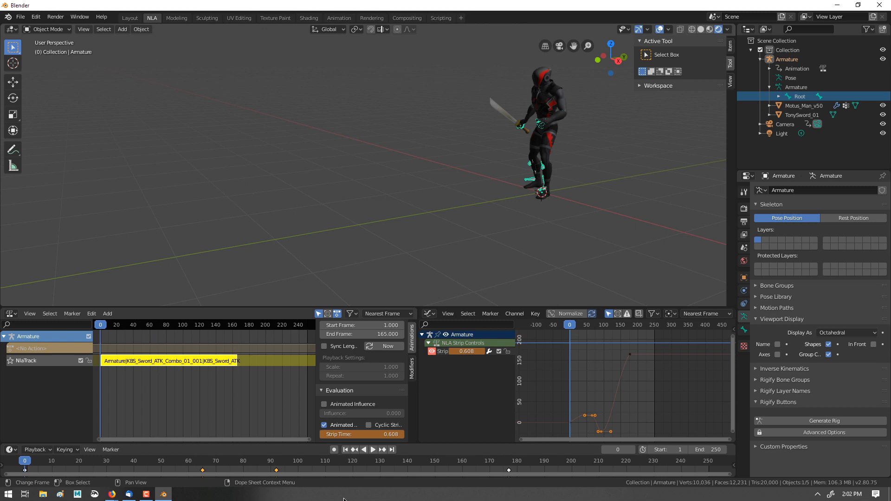
left_click(372, 450)
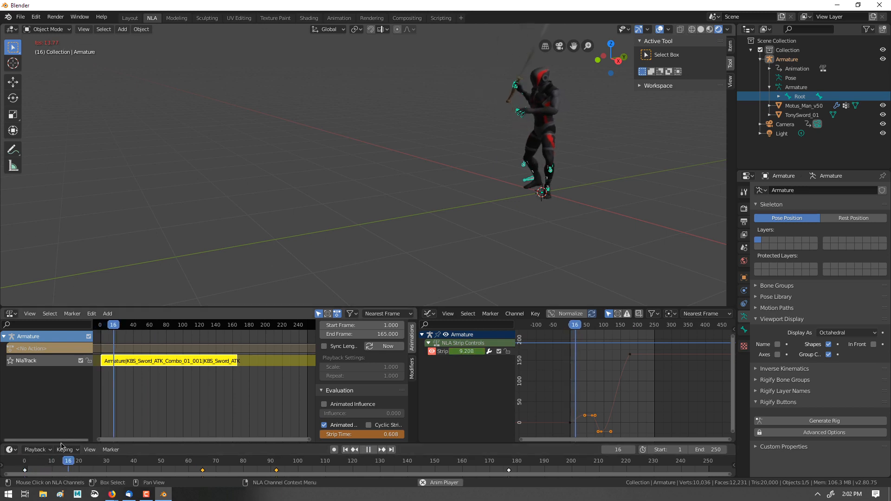
left_click(35, 449)
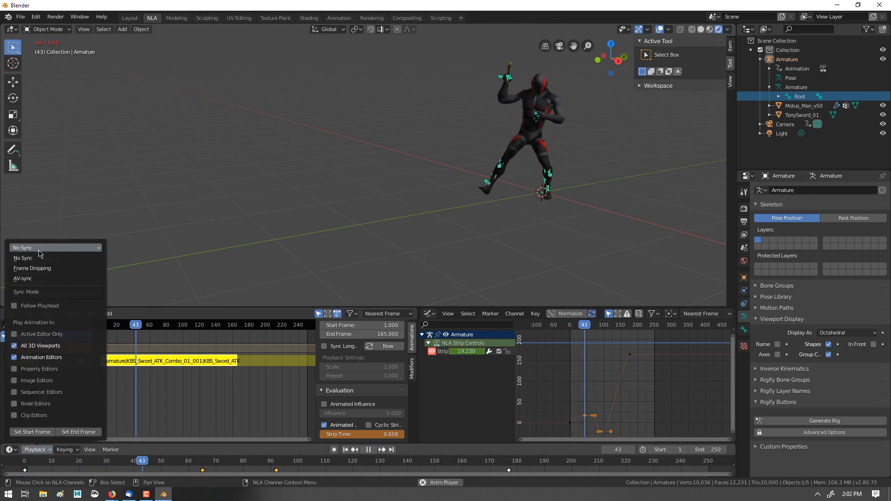
left_click(32, 267)
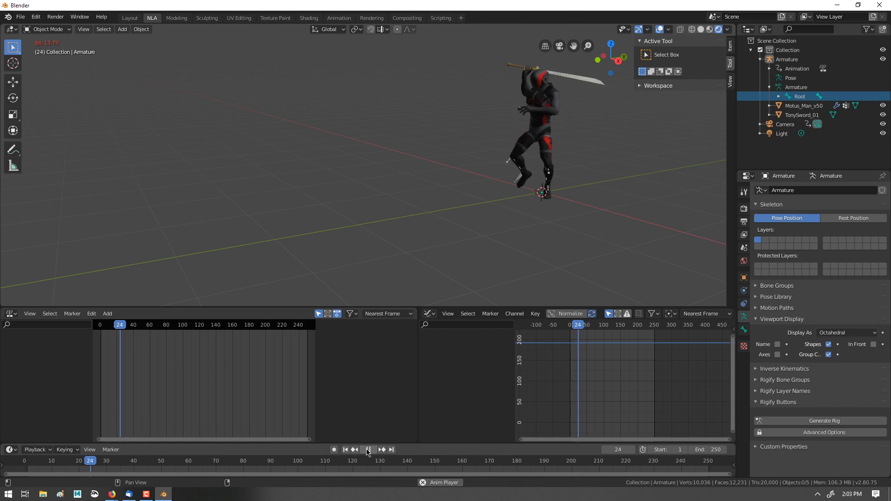
left_click(367, 450)
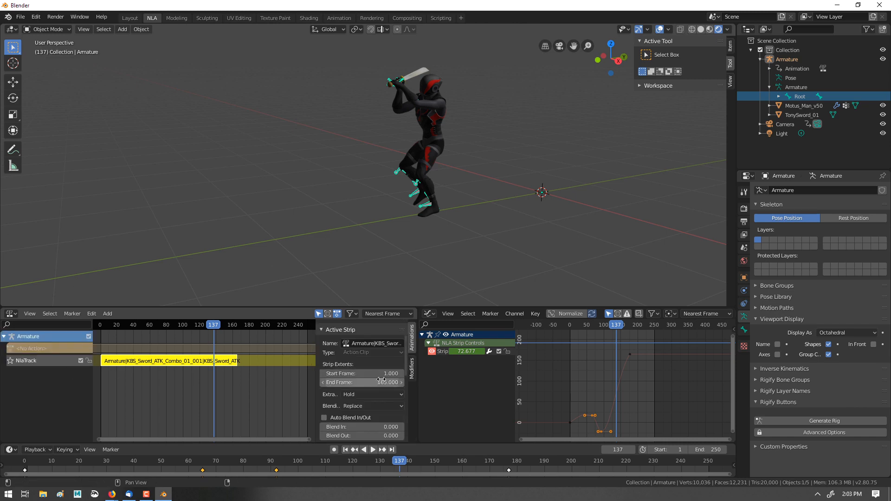
Step: Scroll the NLA sidebar to Evaluation and uncheck Cyclic Strip Time
scroll("down", 3)
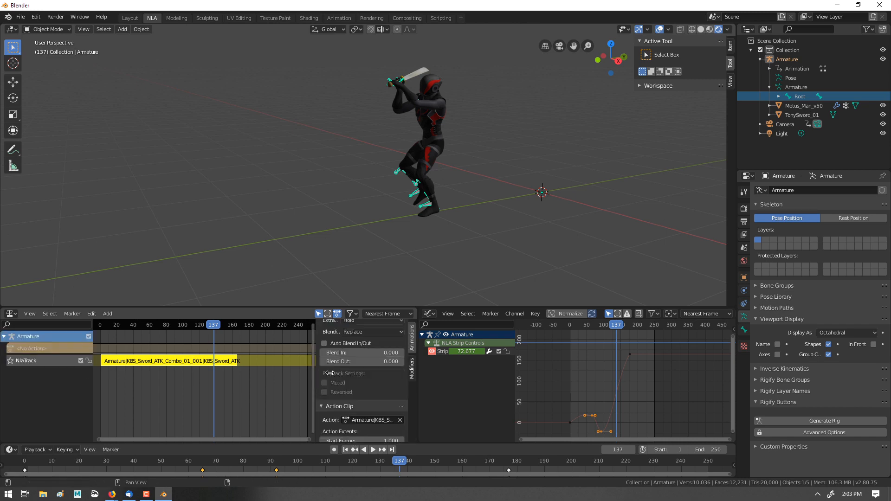
scroll("down", 3)
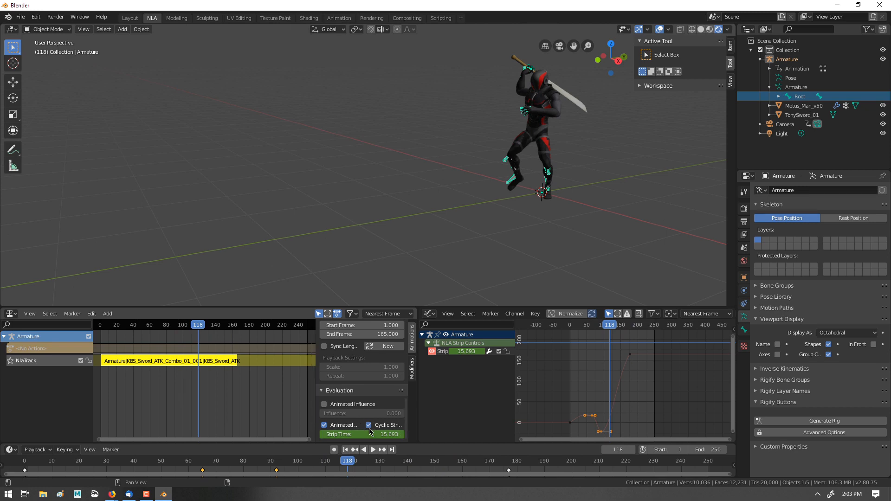
left_click(368, 425)
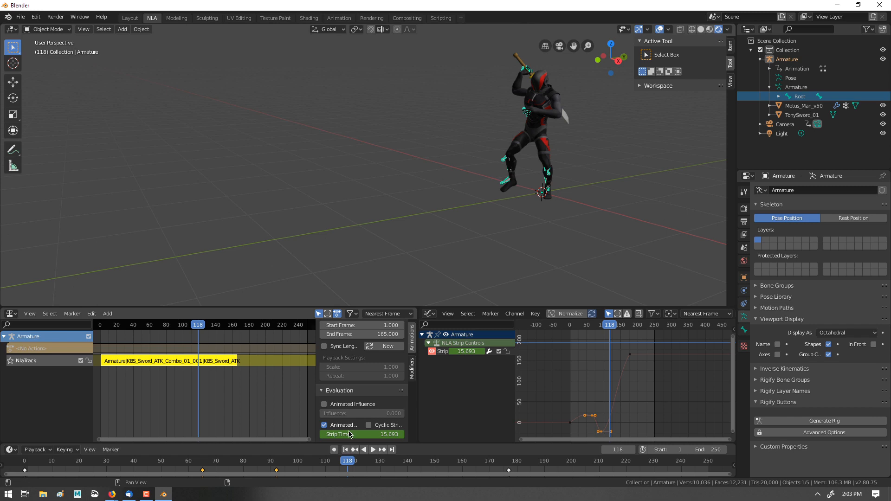
mouse_move(364, 334)
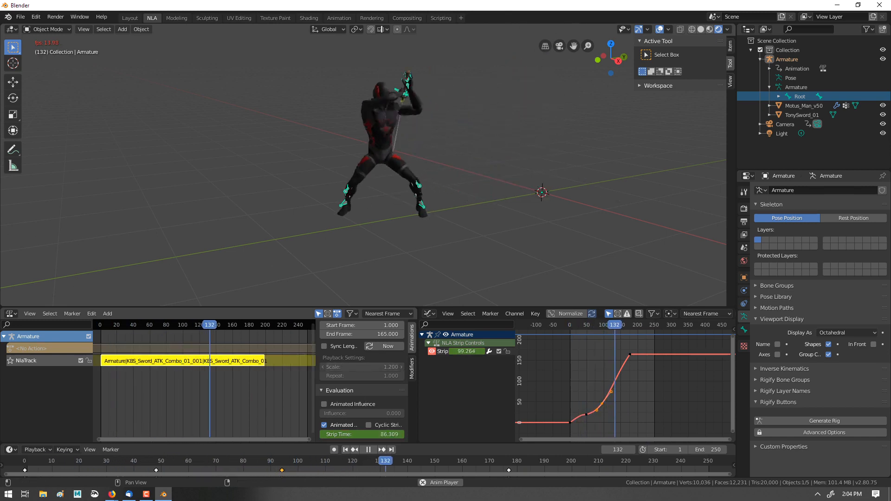
Step: Scale the sword attack strip to 0.7 and play it back
left_click(255, 324)
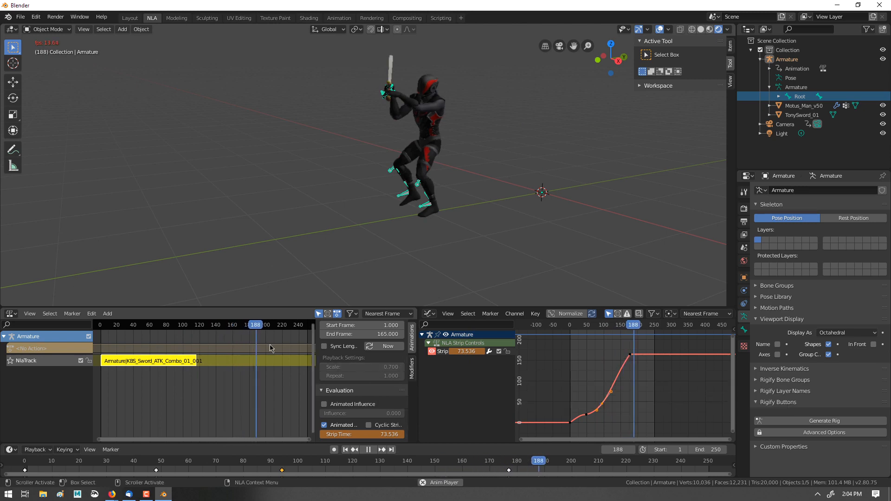
left_click(102, 324)
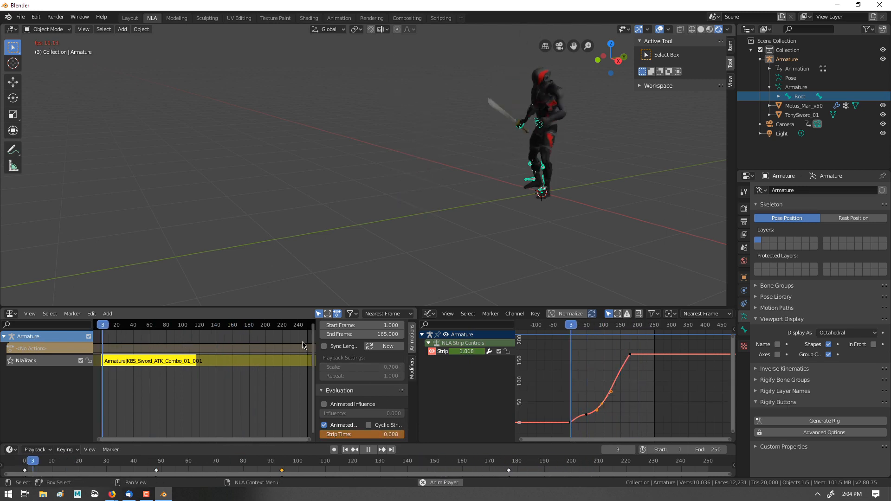
left_click(168, 324)
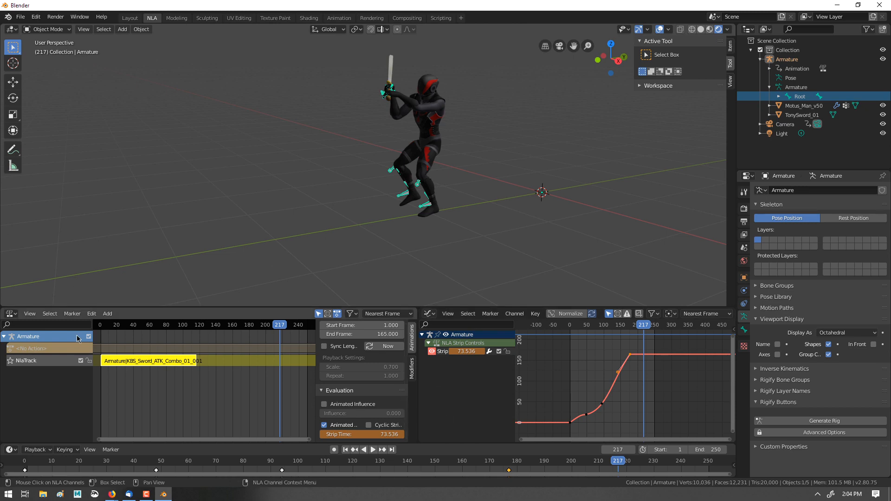
mouse_move(243, 401)
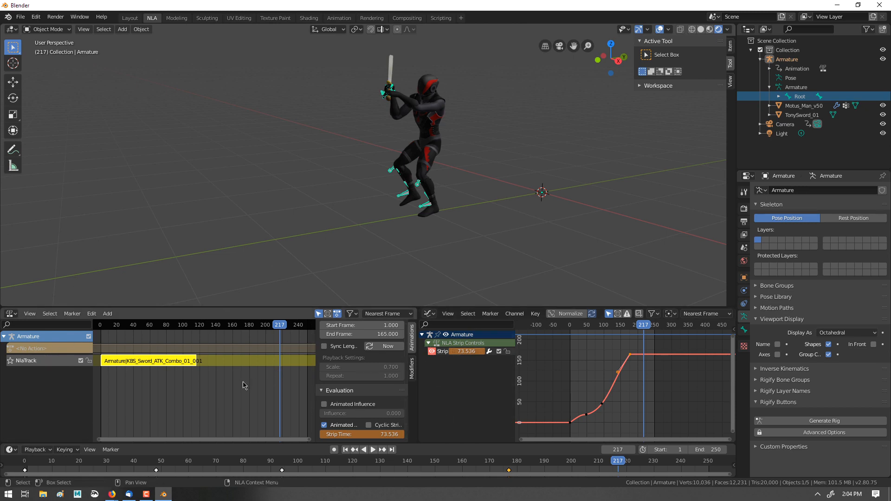
mouse_move(318, 323)
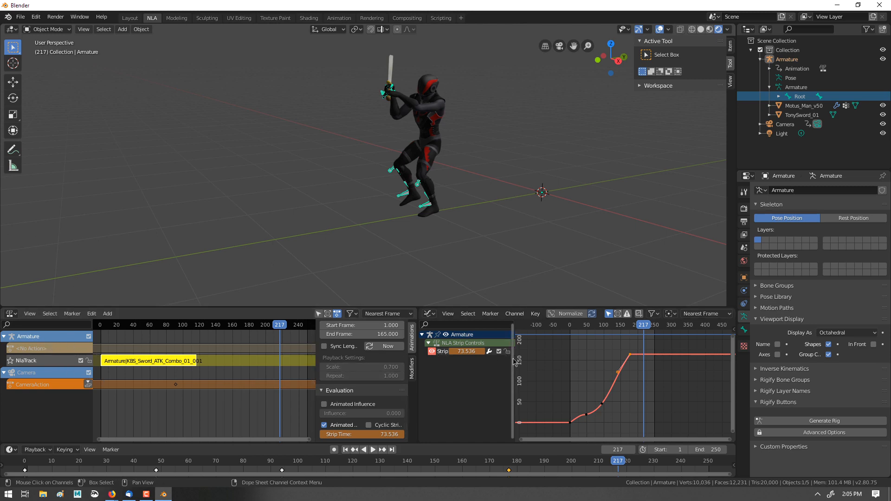
Step: Restore strip scale to 1.0, lower a middle Strip Time key, and play
left_click(196, 367)
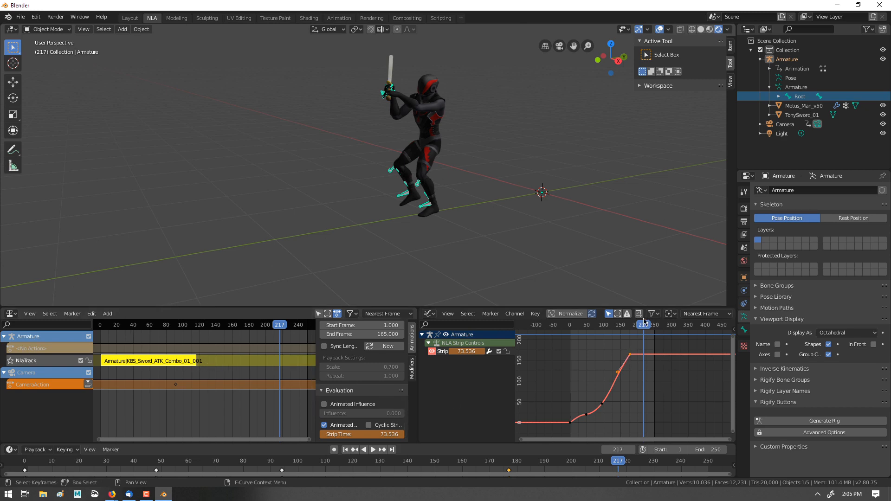
left_click(247, 324)
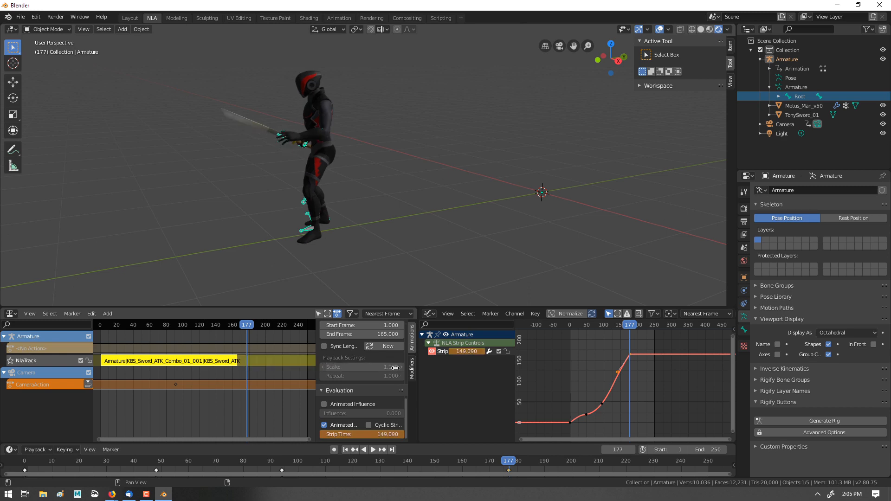
left_click(246, 325)
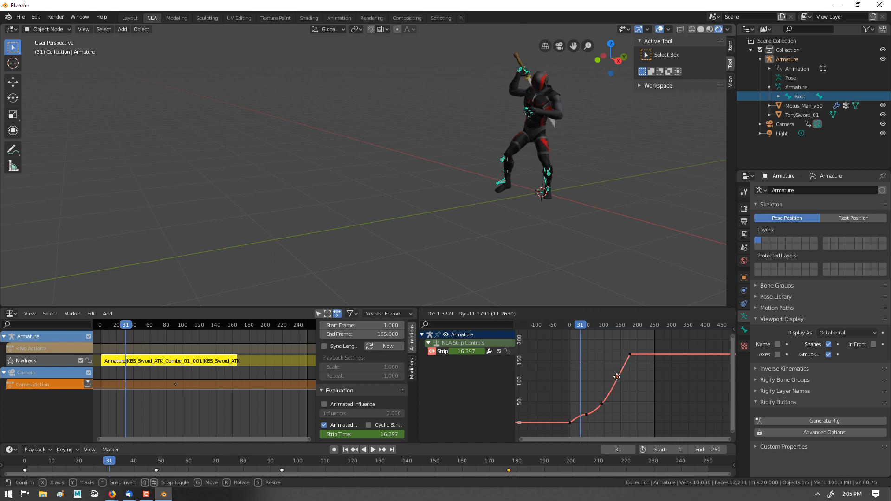
left_click(372, 450)
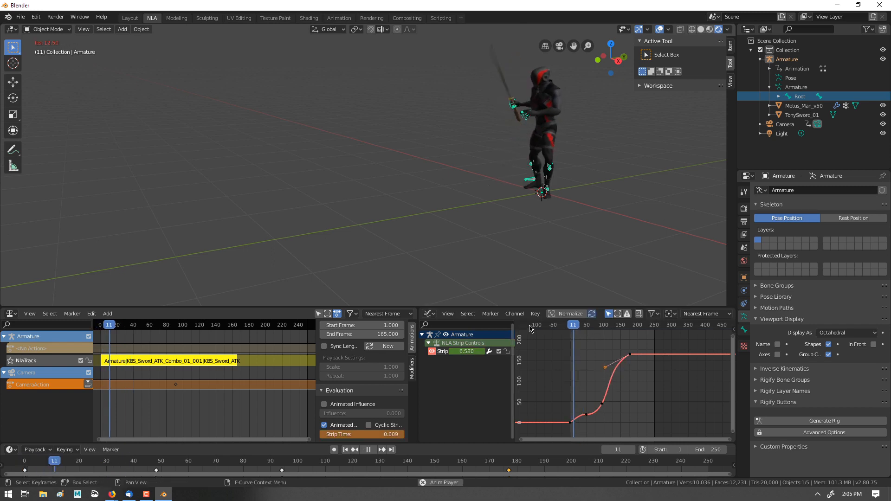